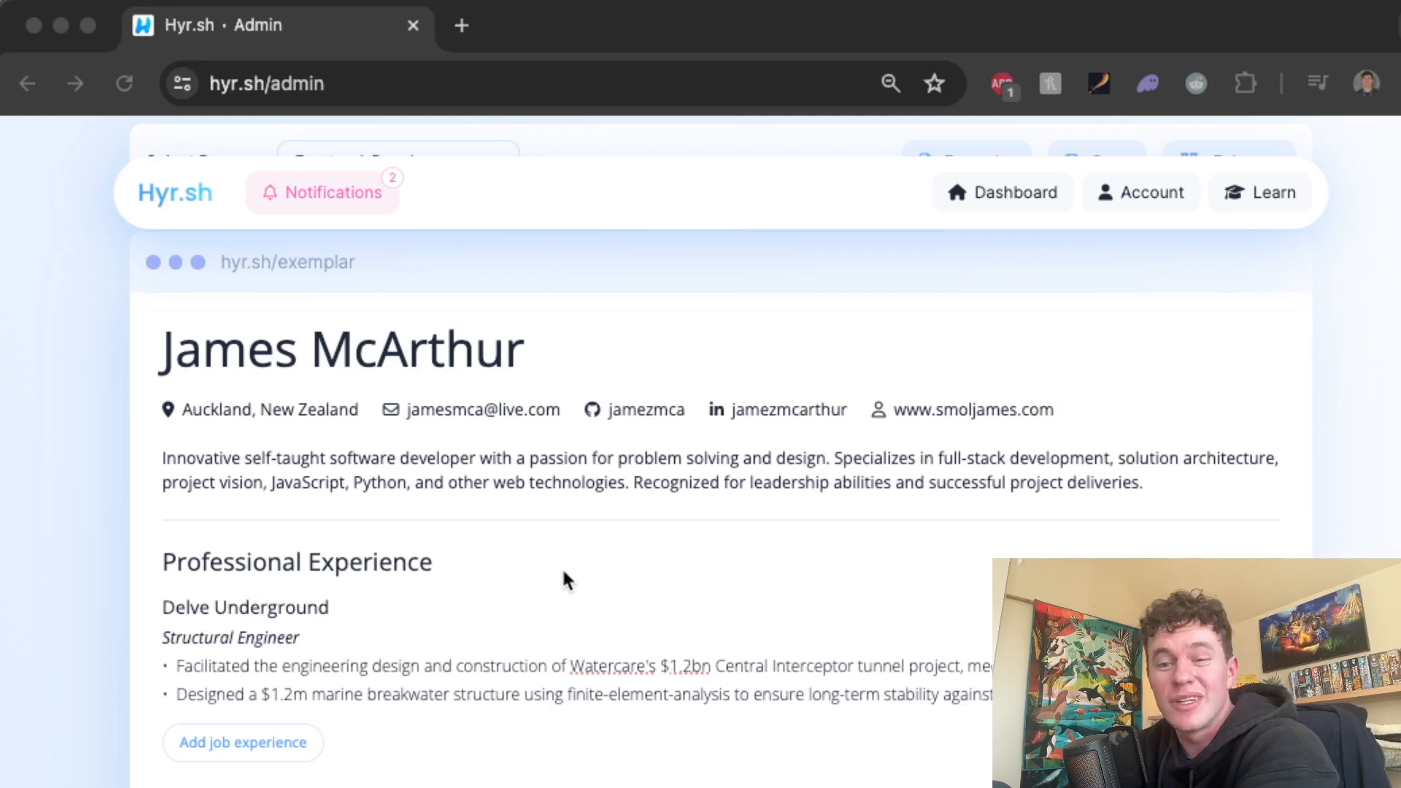
mouse_move(536, 576)
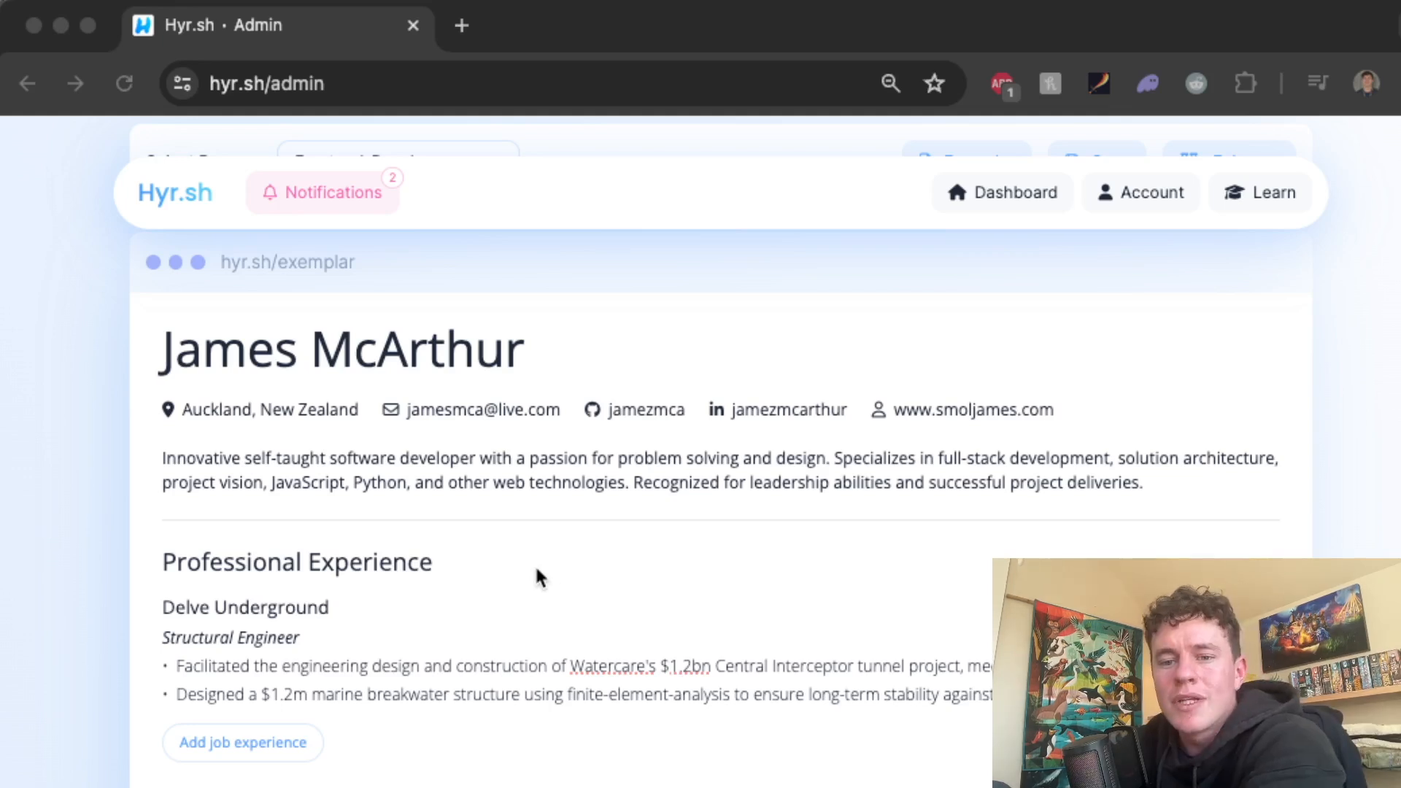
mouse_move(596, 616)
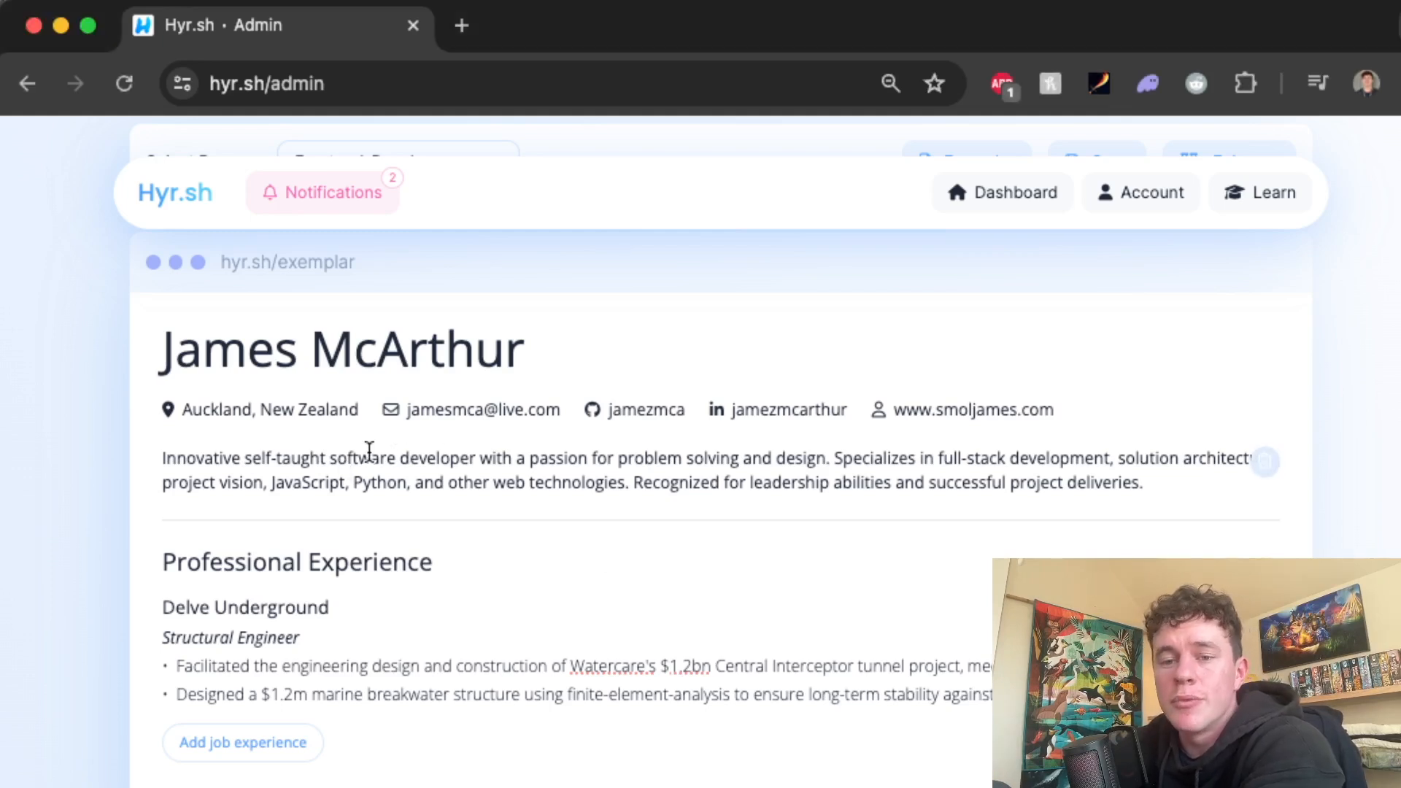
Review the summary and select a word in the first Betternotes bullet
click(486, 482)
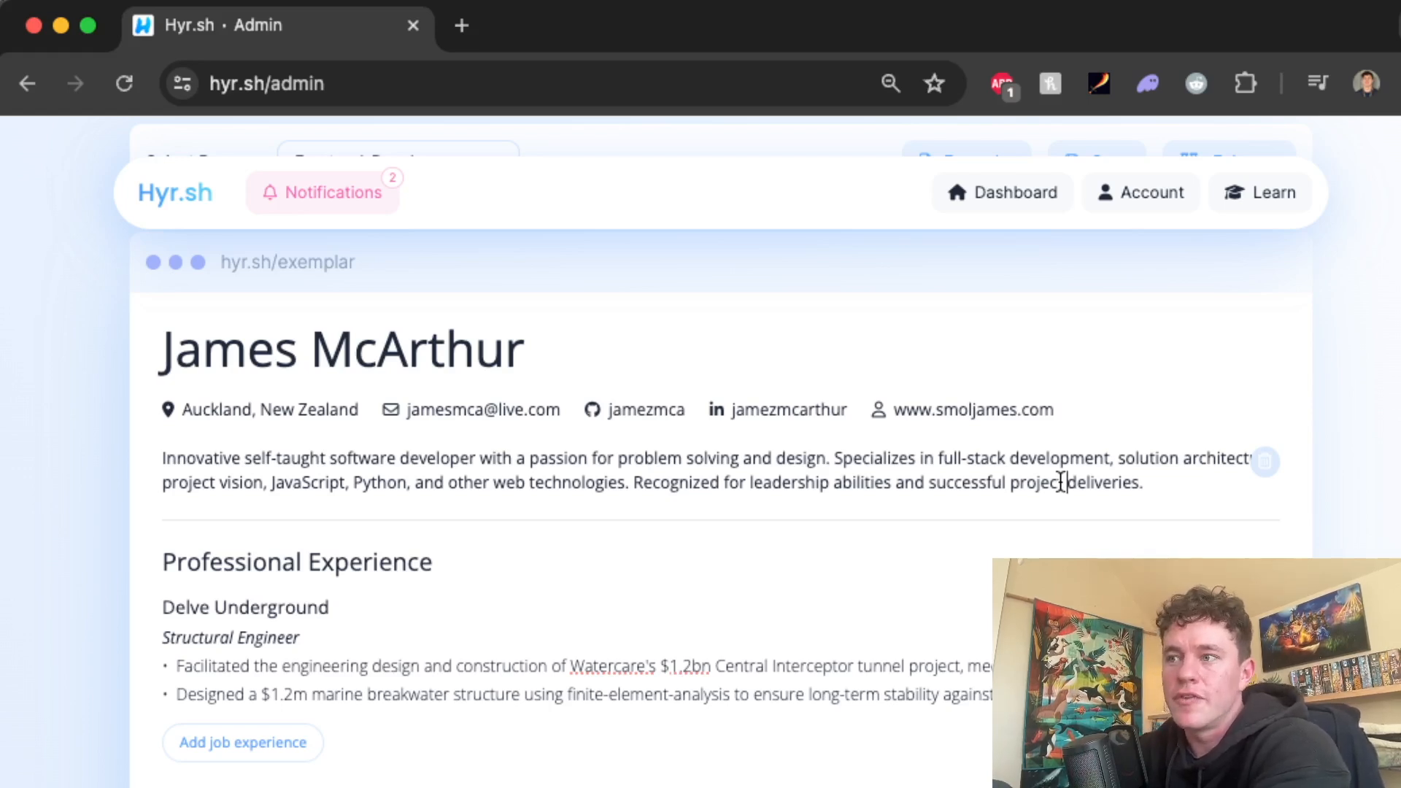
scroll(down, 3)
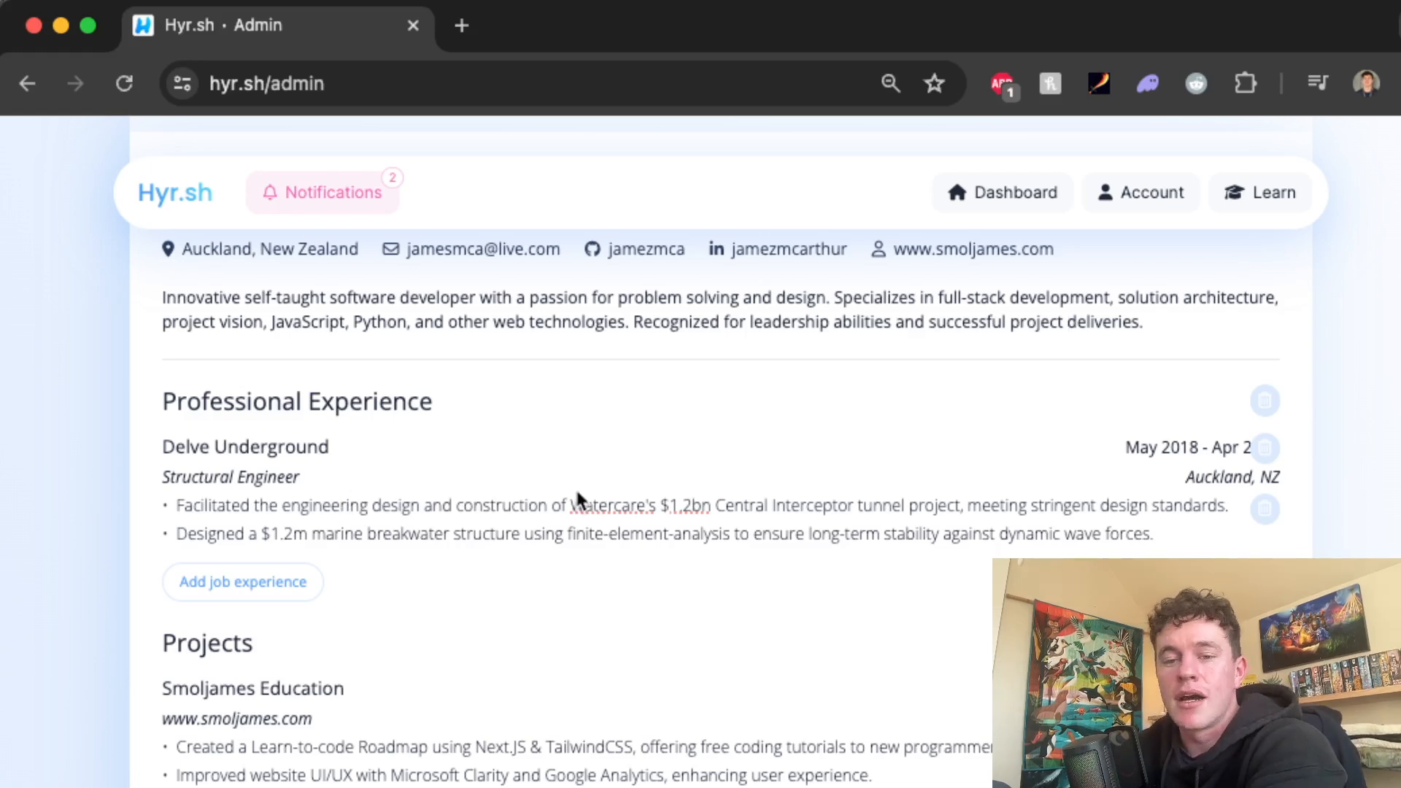
mouse_move(512, 508)
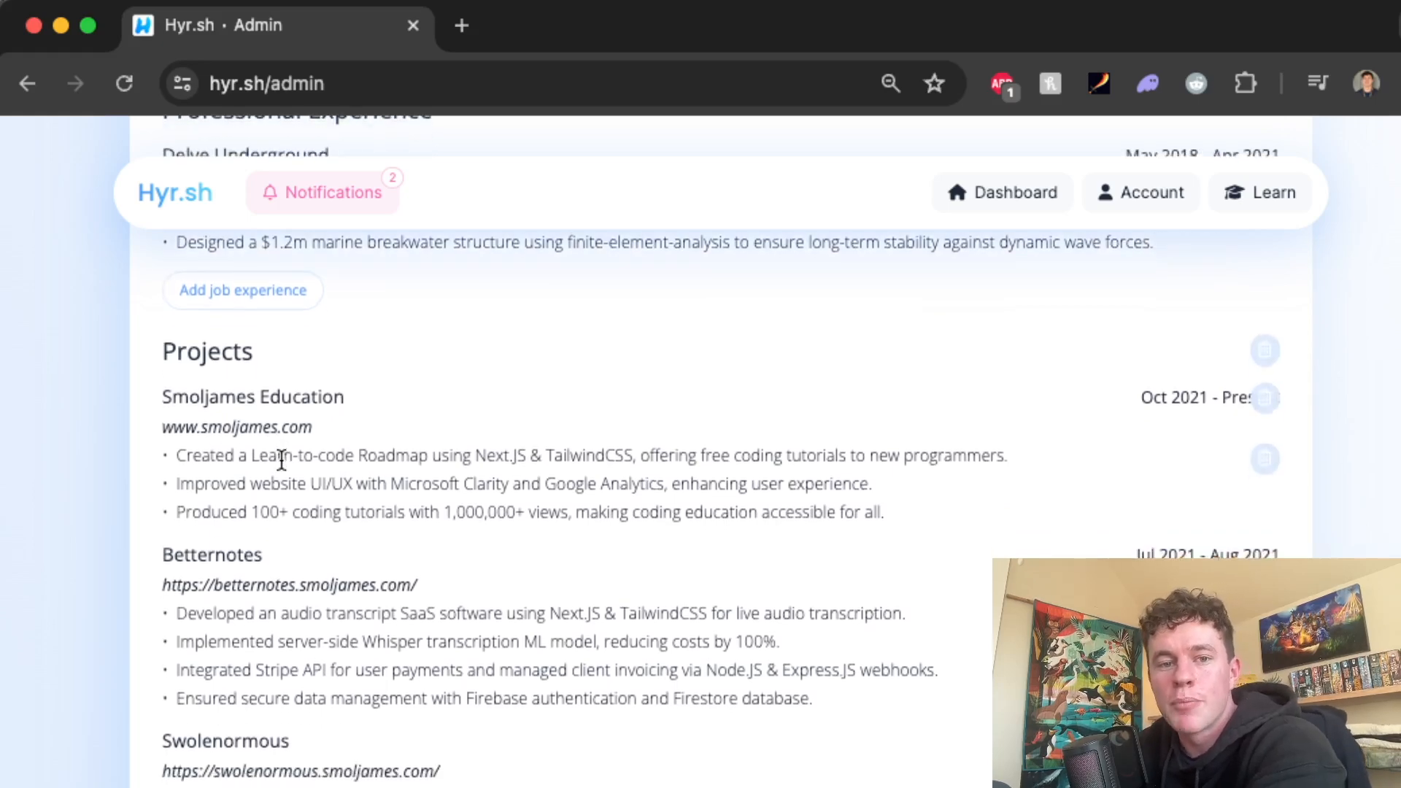
scroll(down, 3)
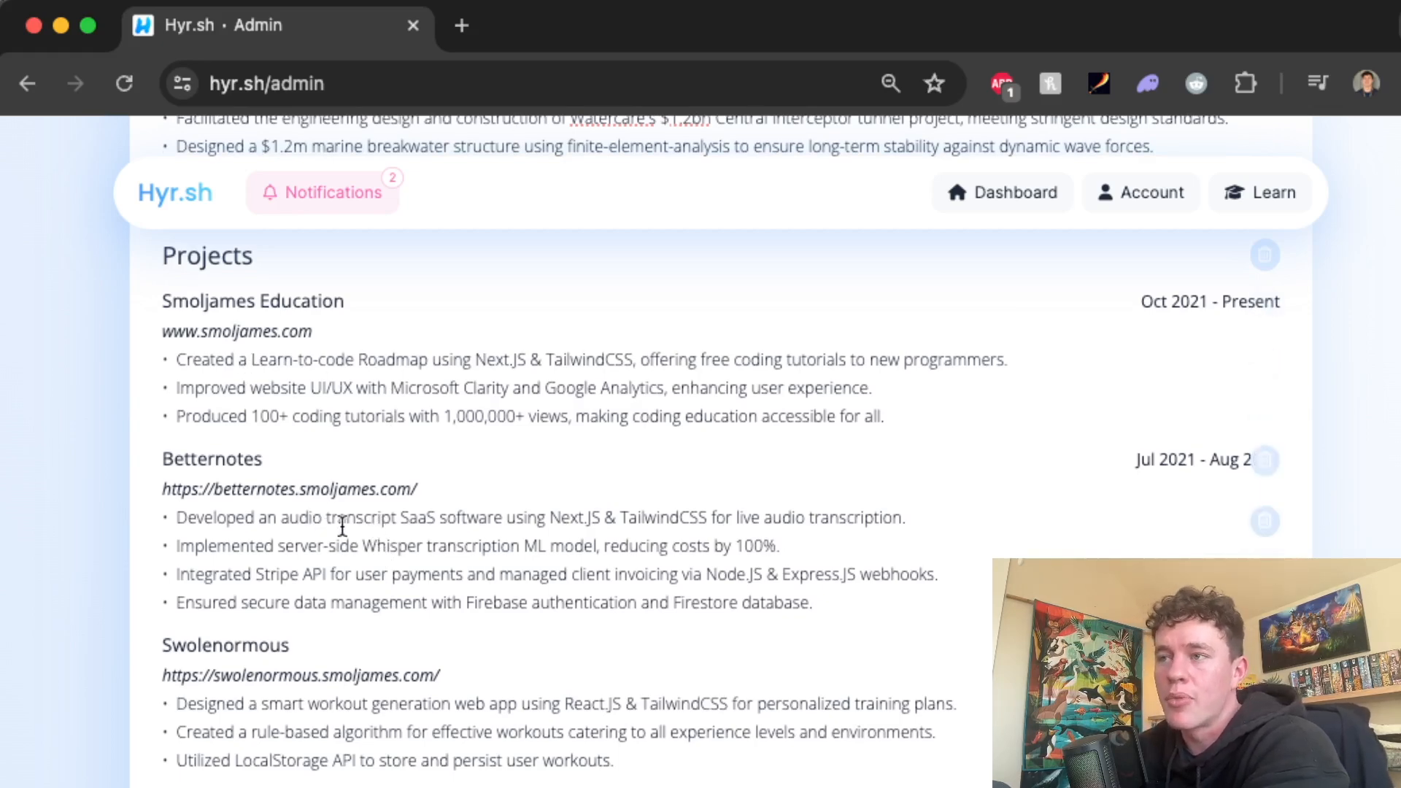
double_click(289, 489)
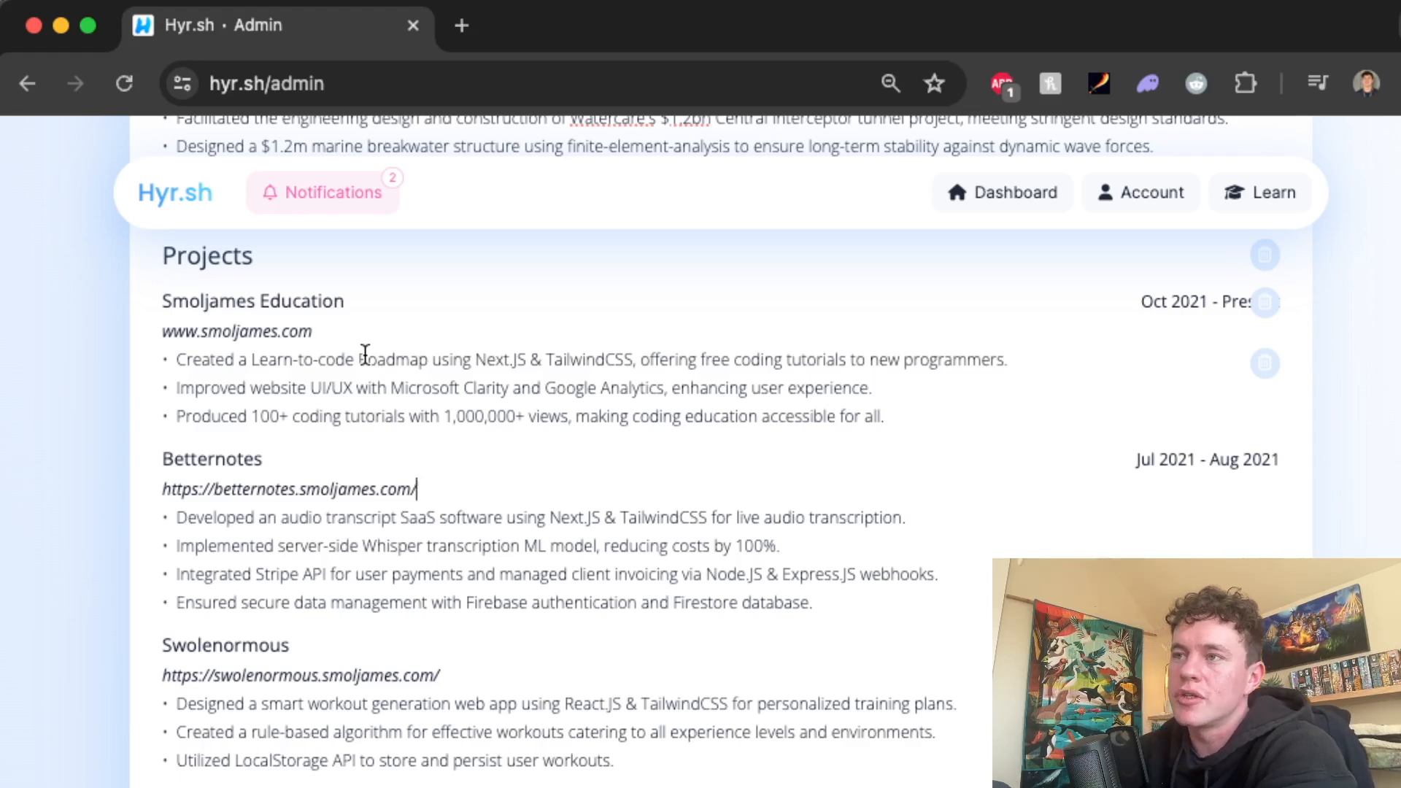
Scroll past Education and Skills and start Print to PDF
scroll(down, 3)
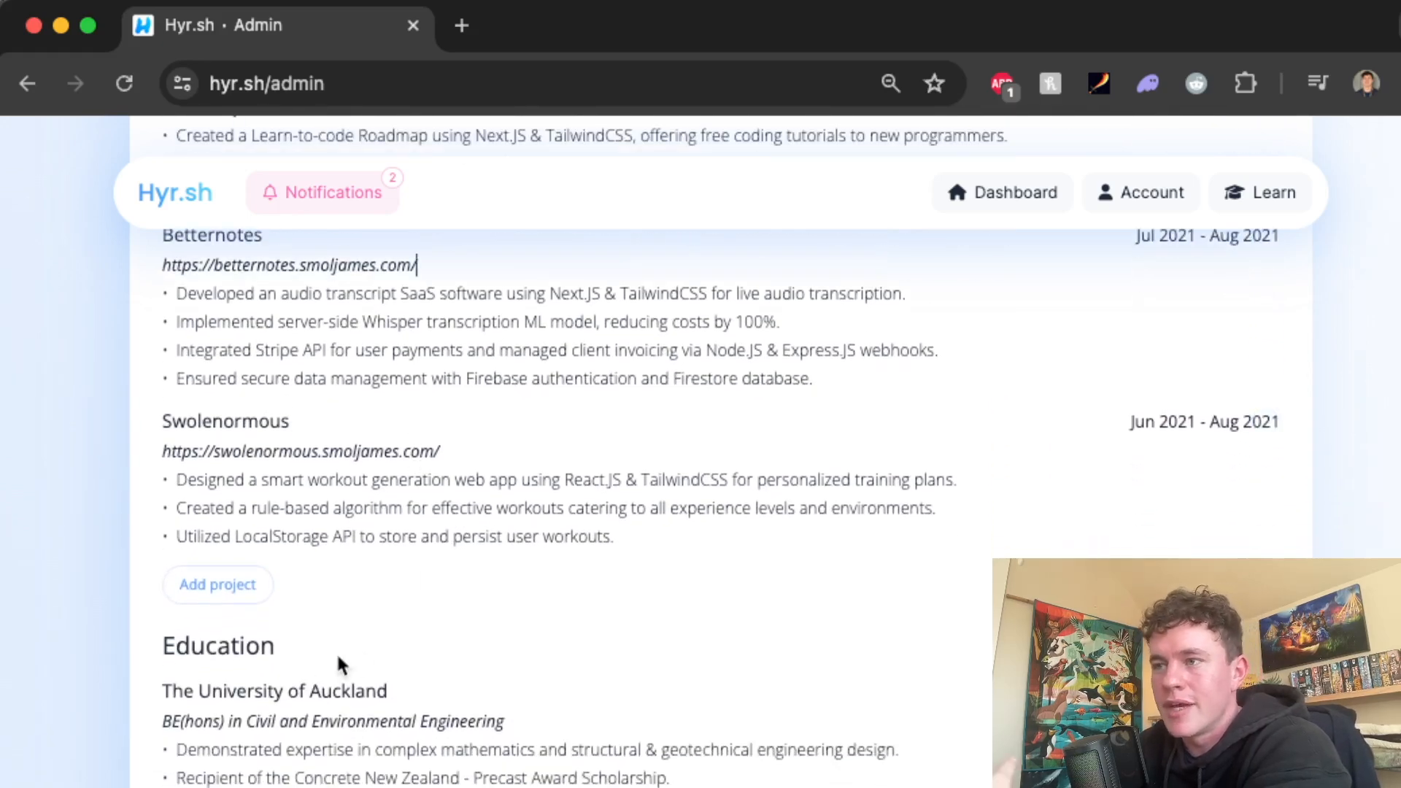
scroll(down, 3)
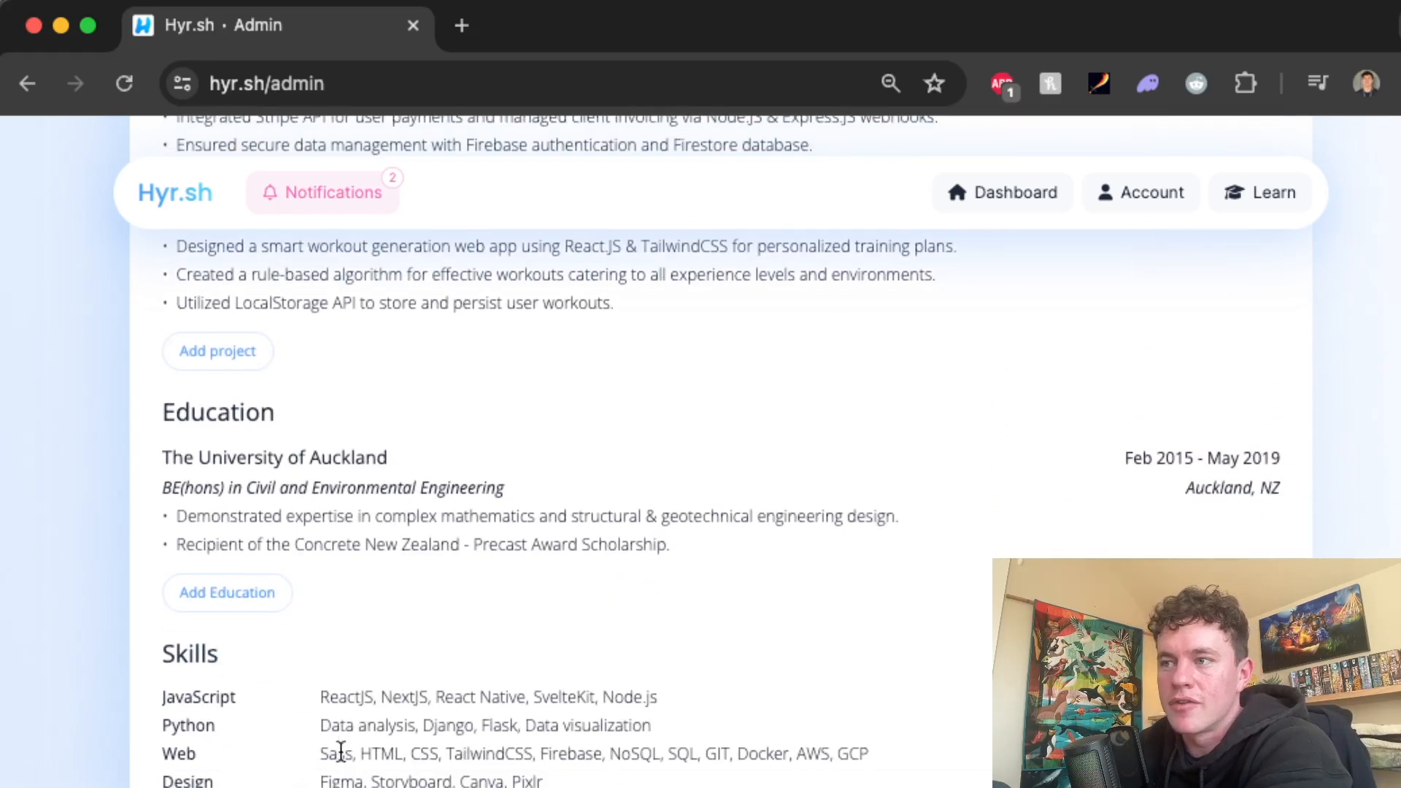
scroll(down, 3)
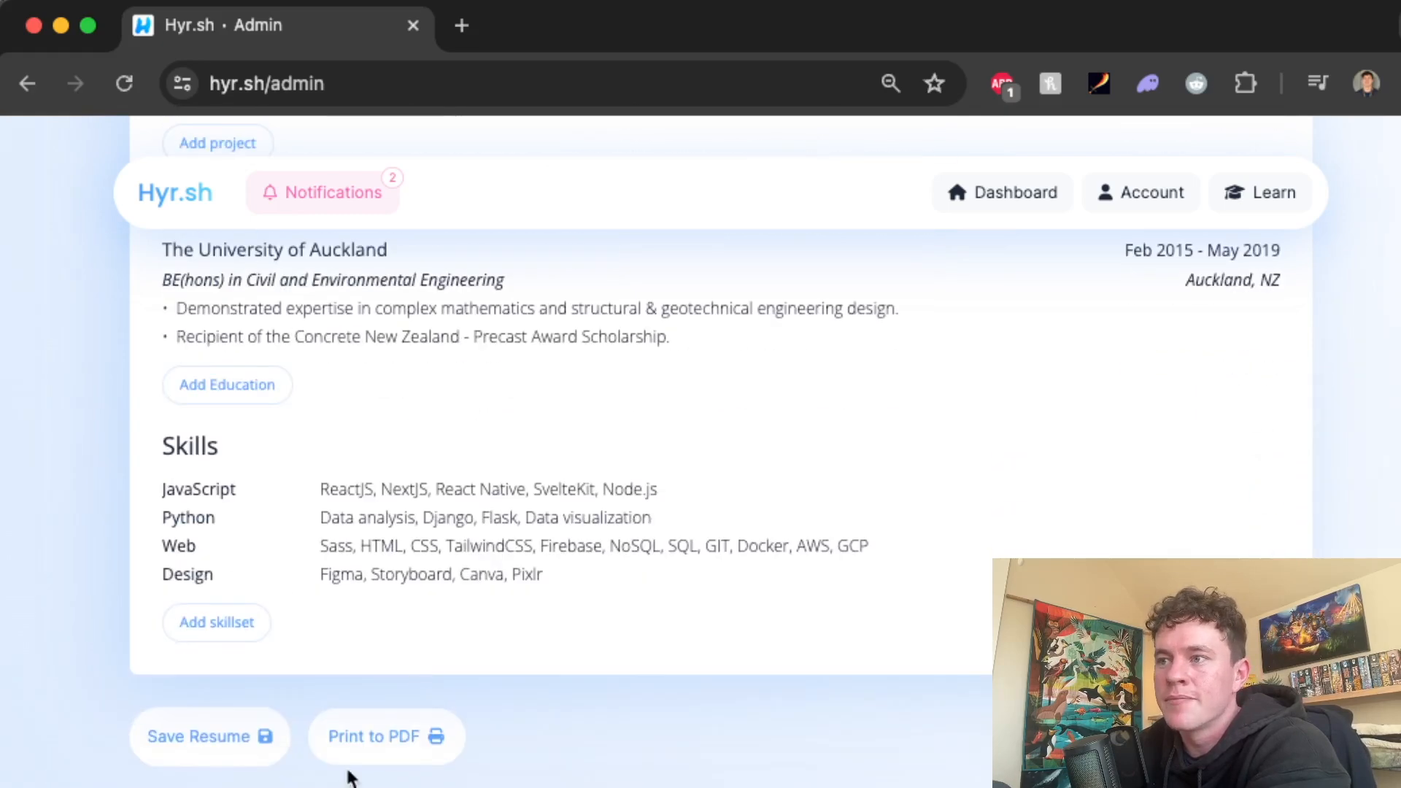
click(385, 737)
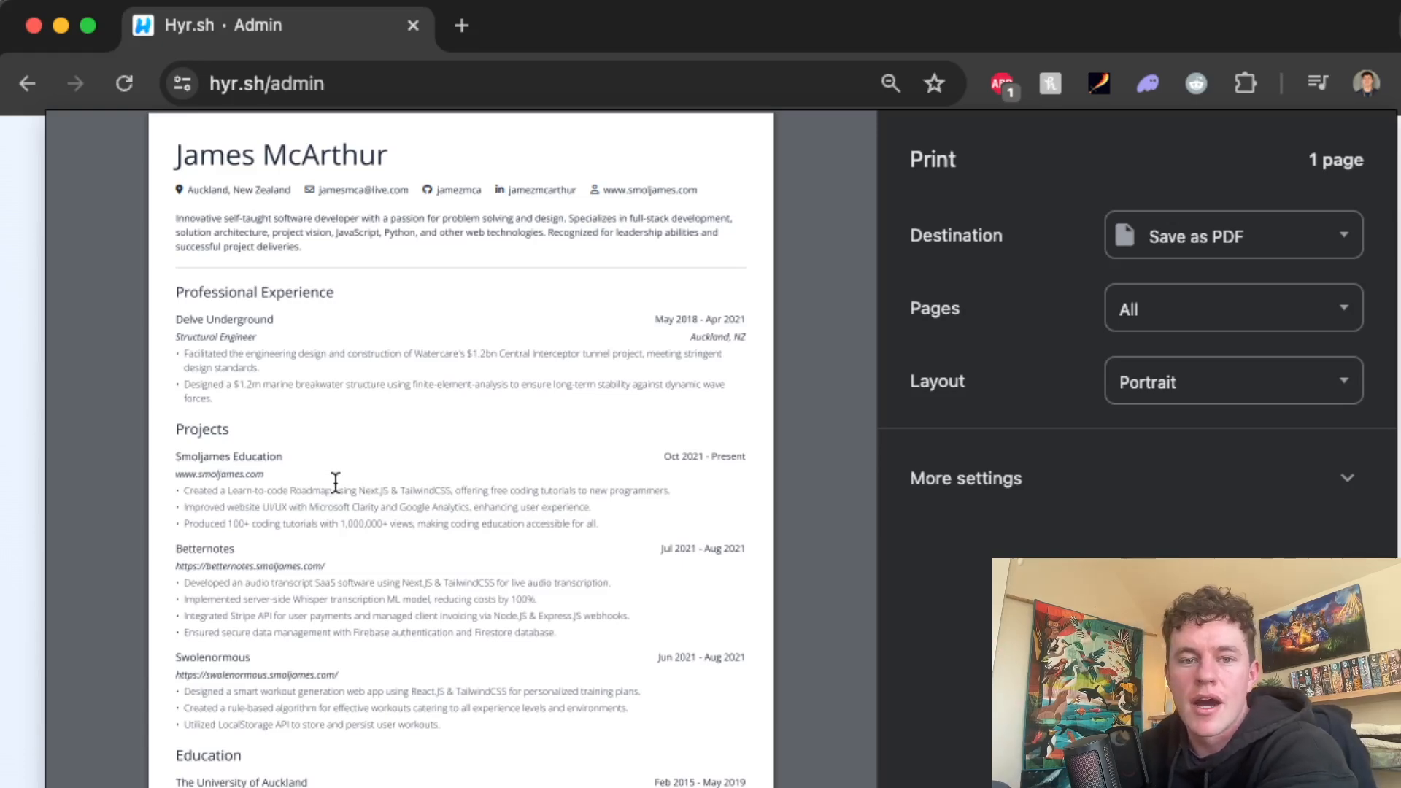
mouse_move(375, 501)
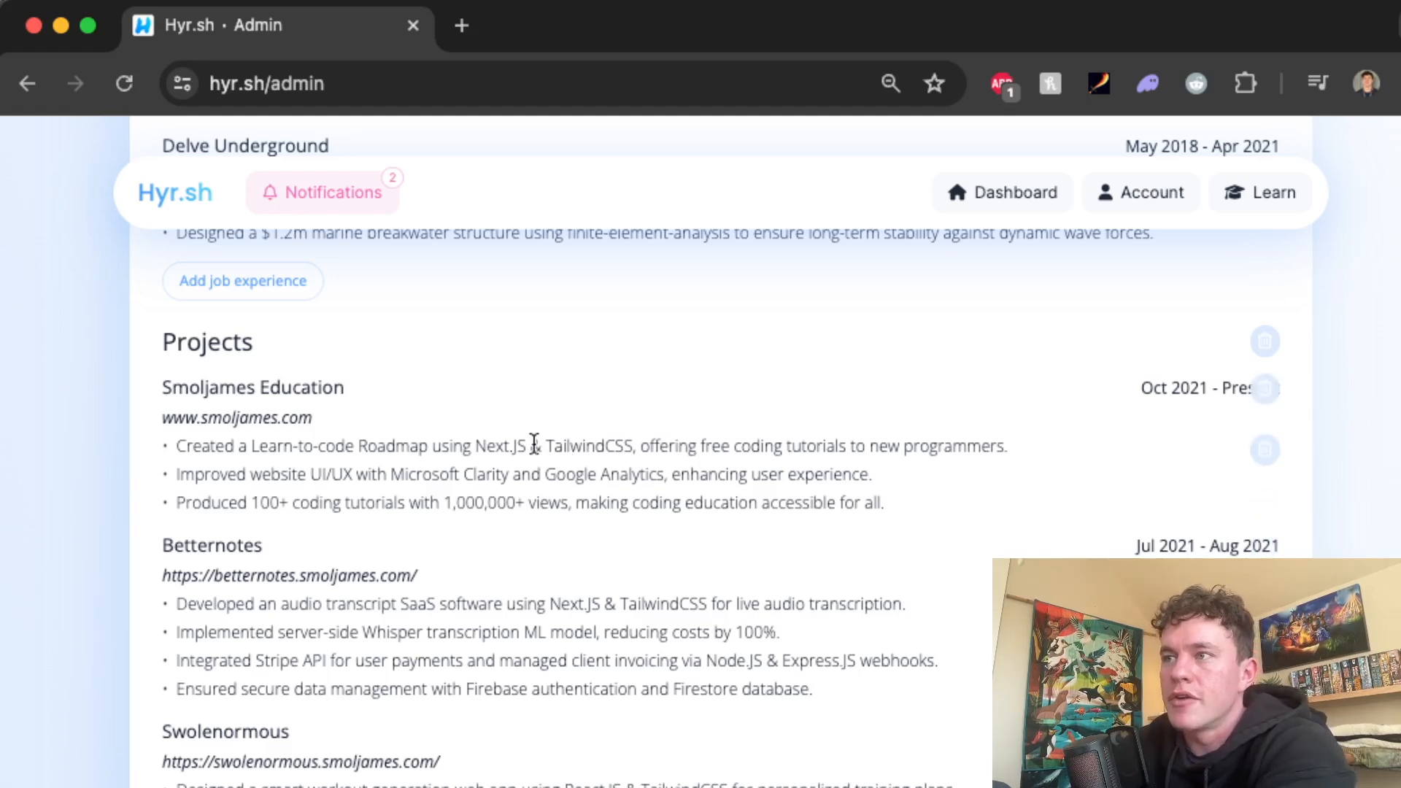
Highlight the Stripe API phrase and the LocalStorage bullet text
drag(477, 446, 629, 446)
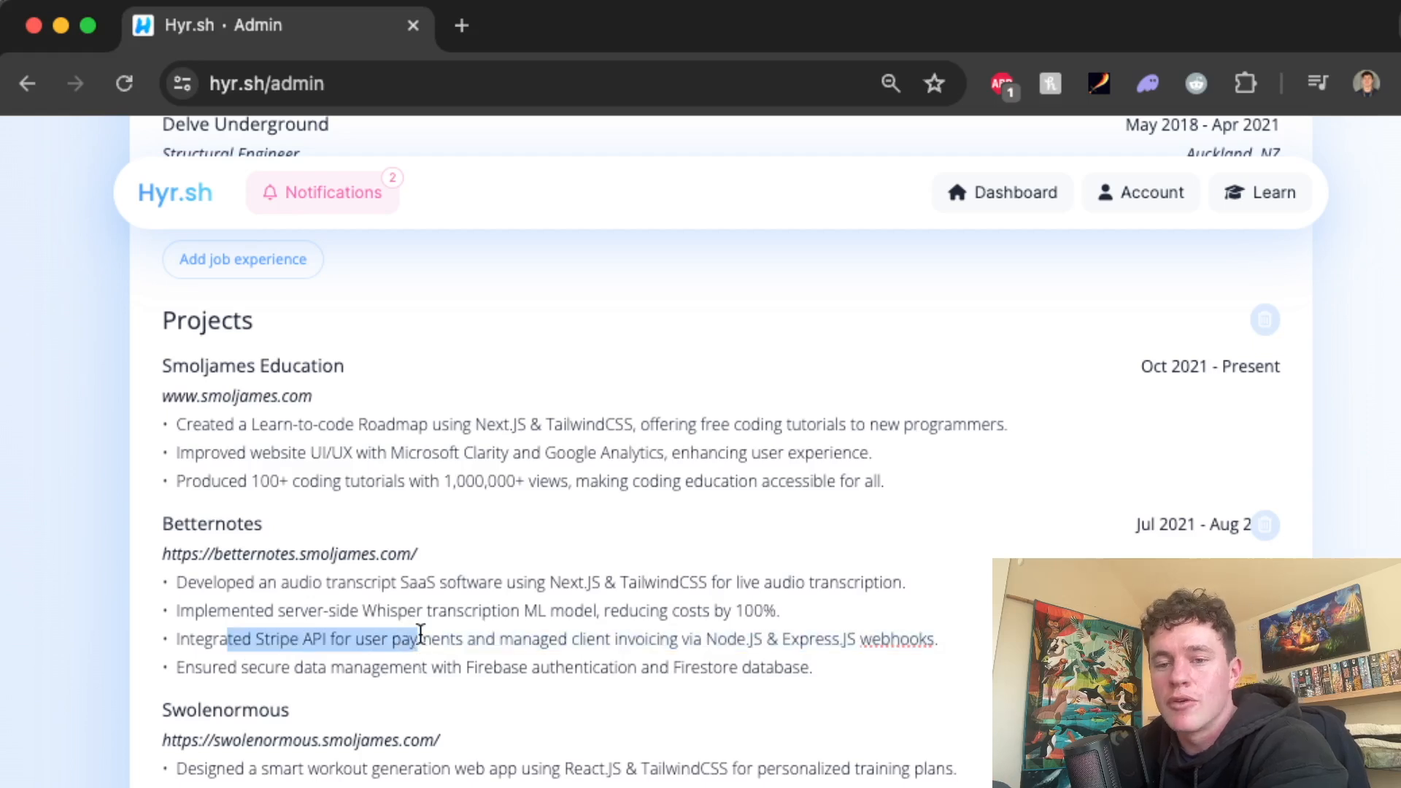
scroll(down, 3)
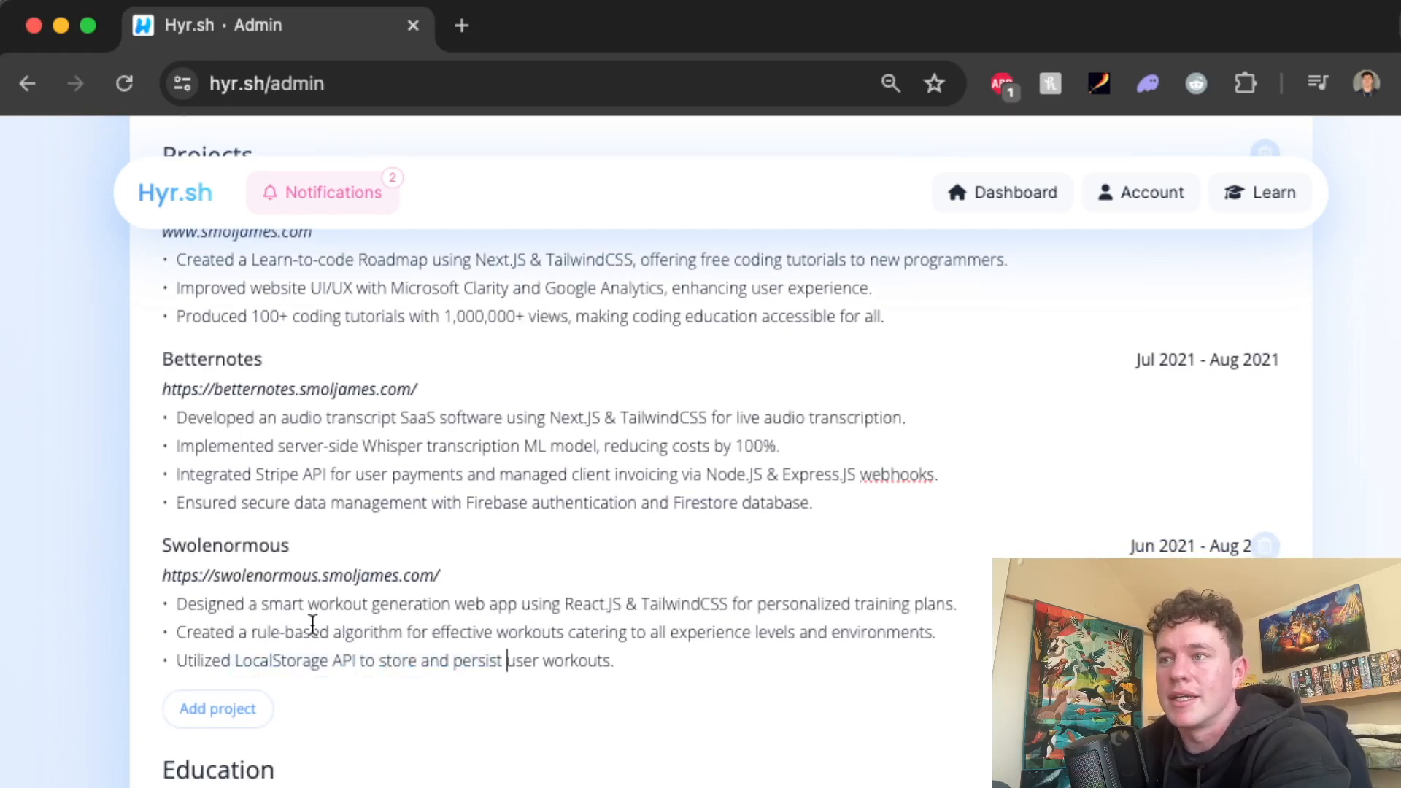
drag(250, 632, 490, 632)
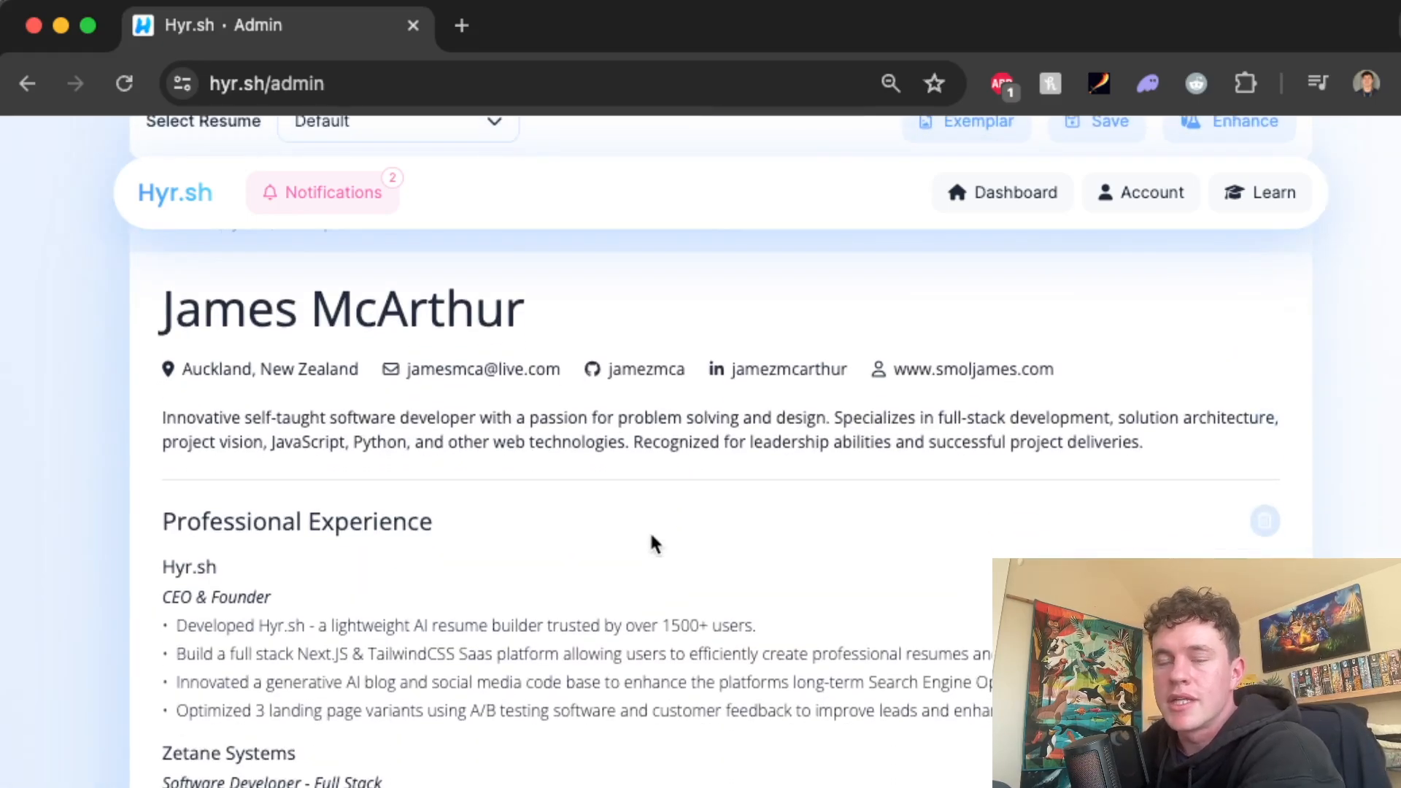
mouse_move(715, 634)
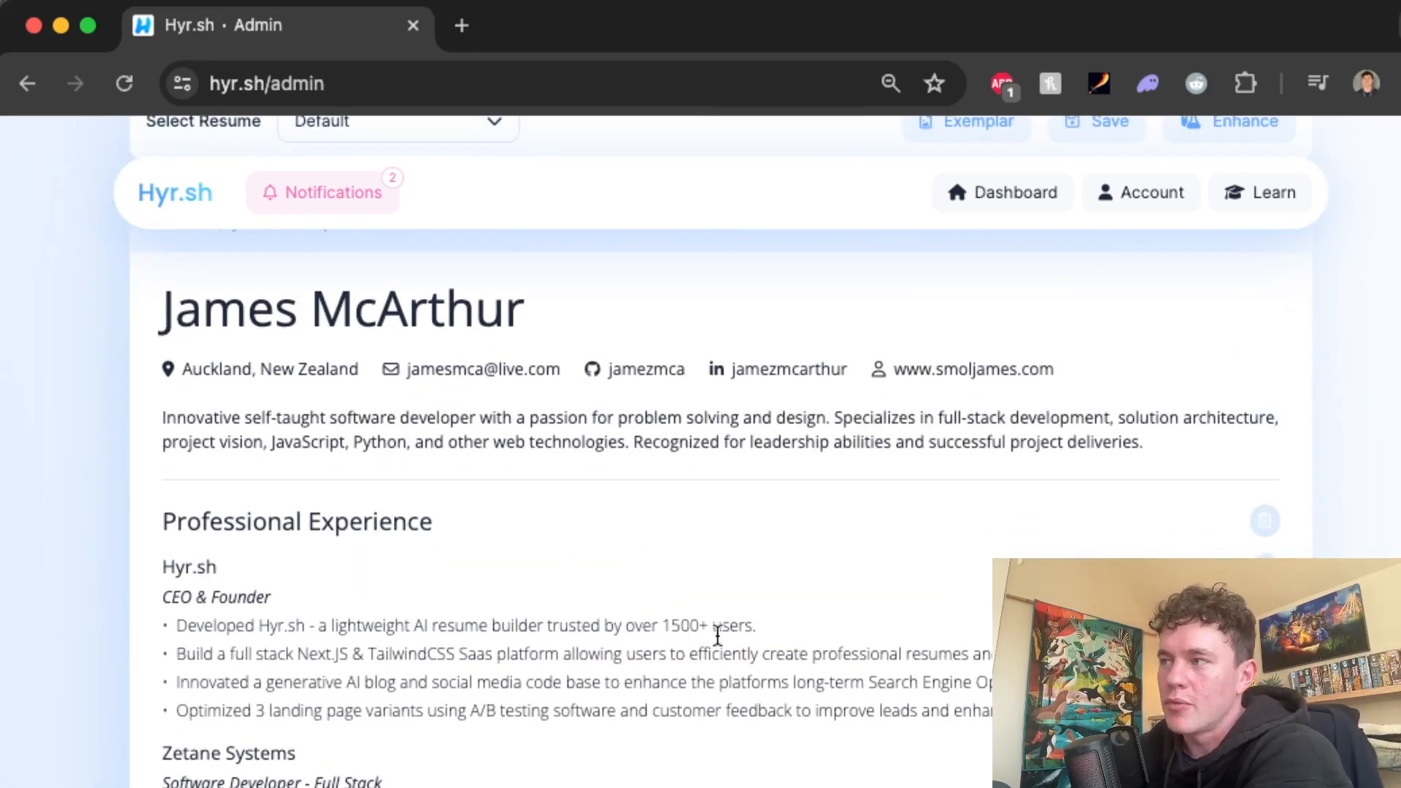
Scroll through the Default resume, then start a new blank browser tab
scroll(down, 3)
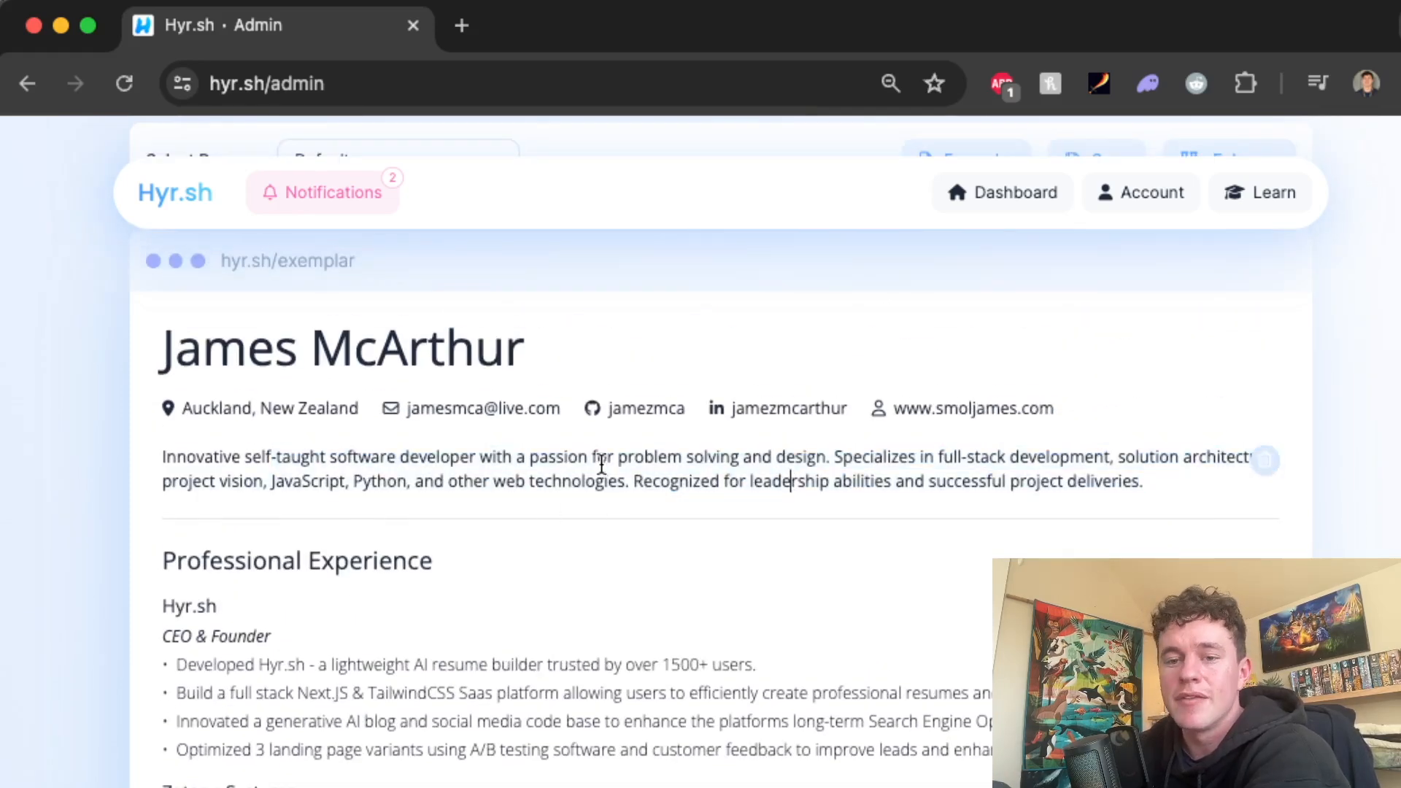
scroll(down, 3)
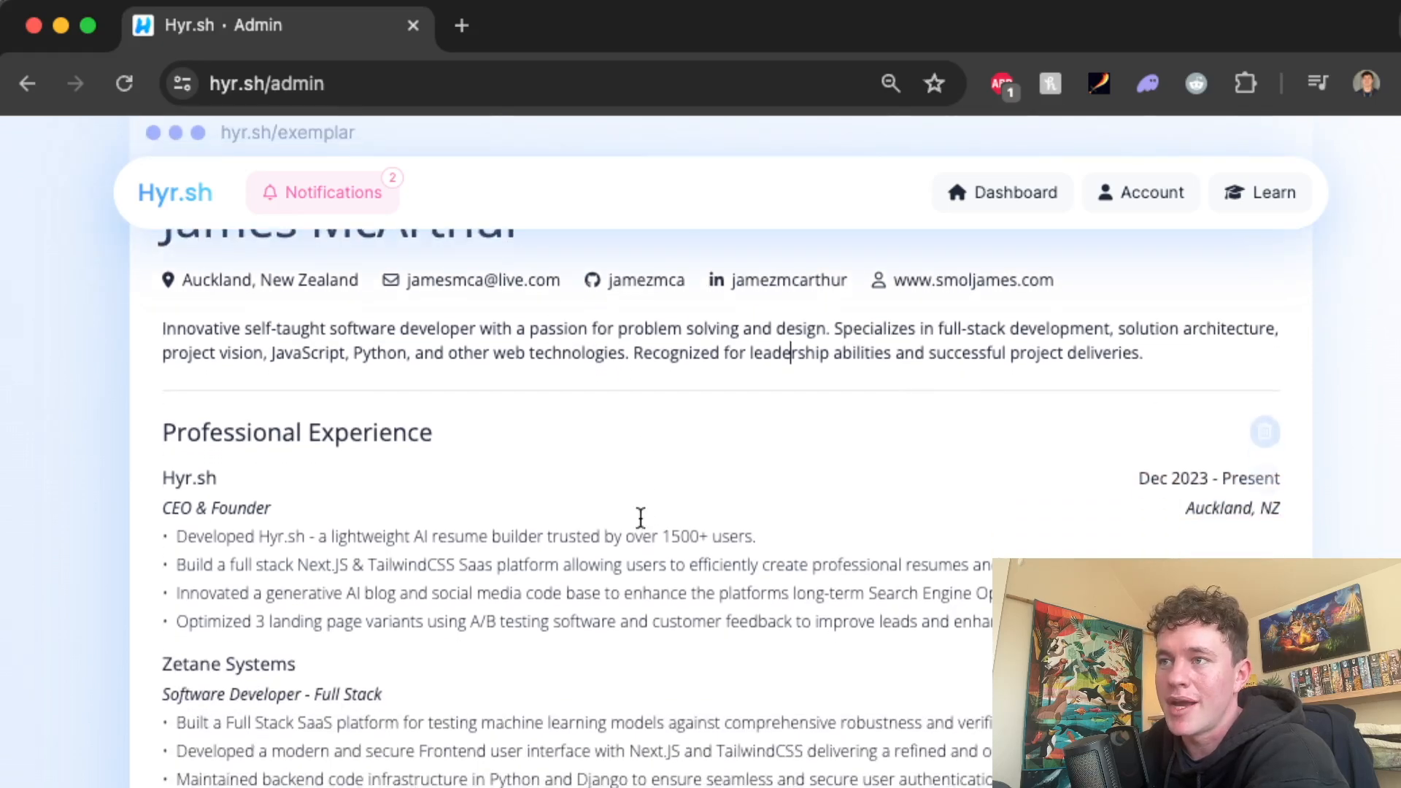
scroll(down, 3)
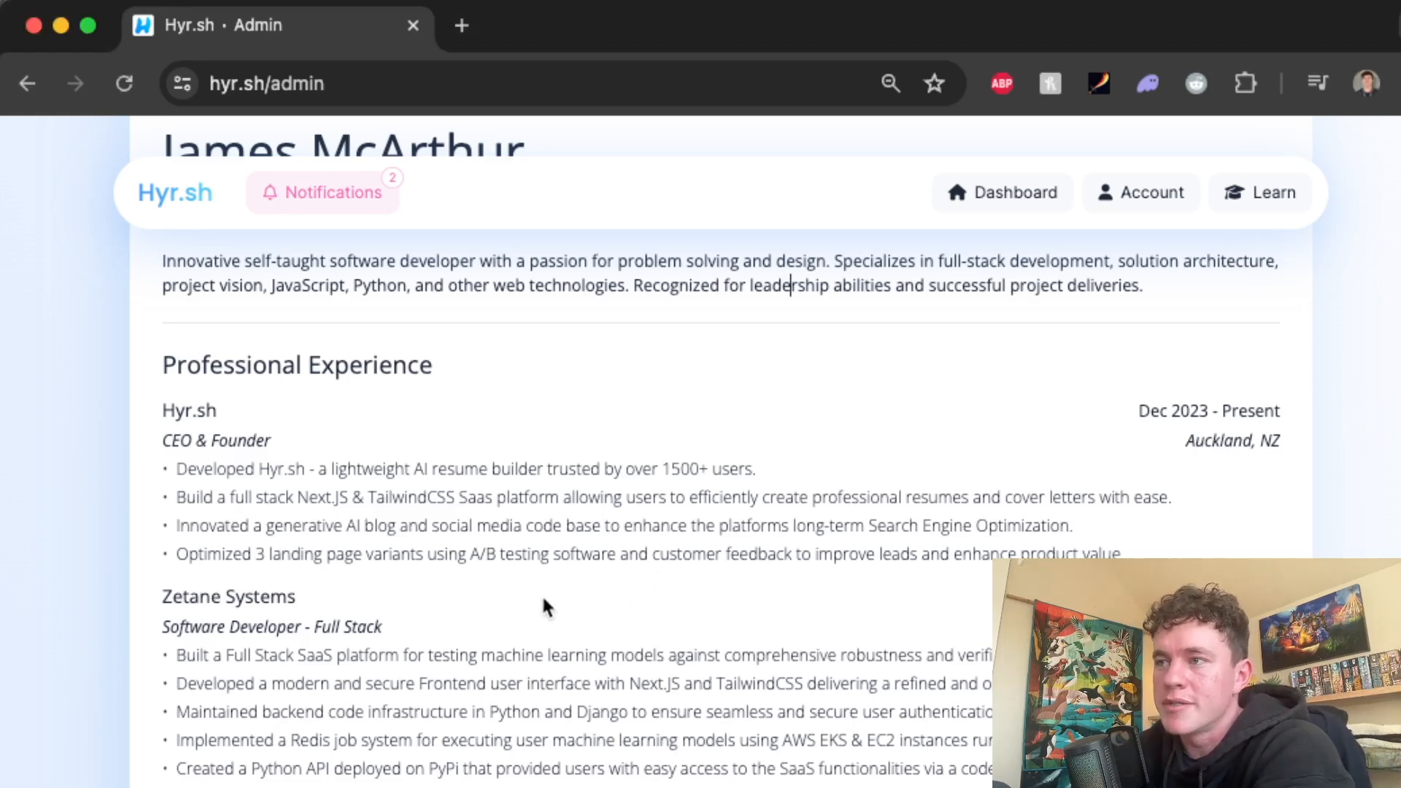
click(781, 25)
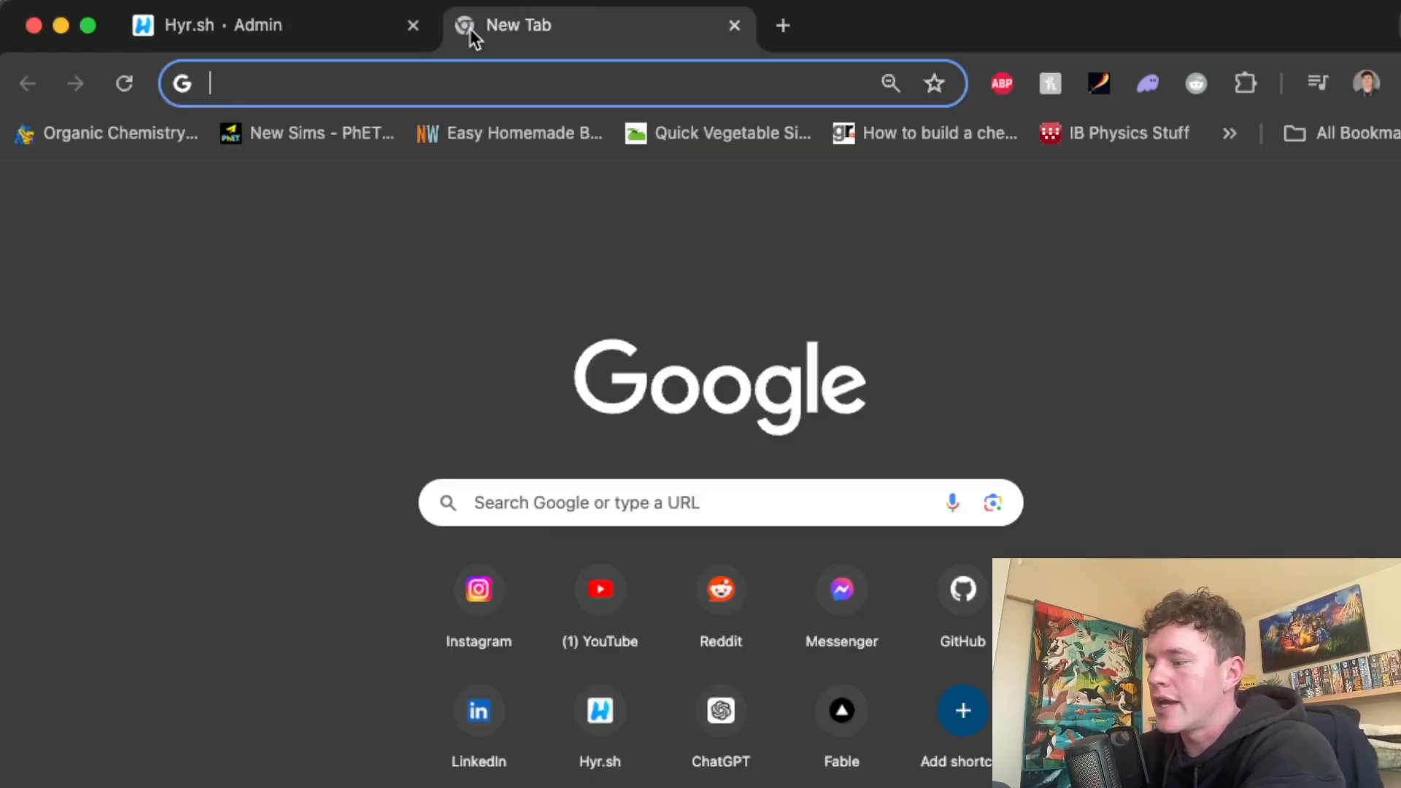
Search Google for 'graphic resumes', browse results, and return to the Hyr.sh tab
text(graphic resumes)
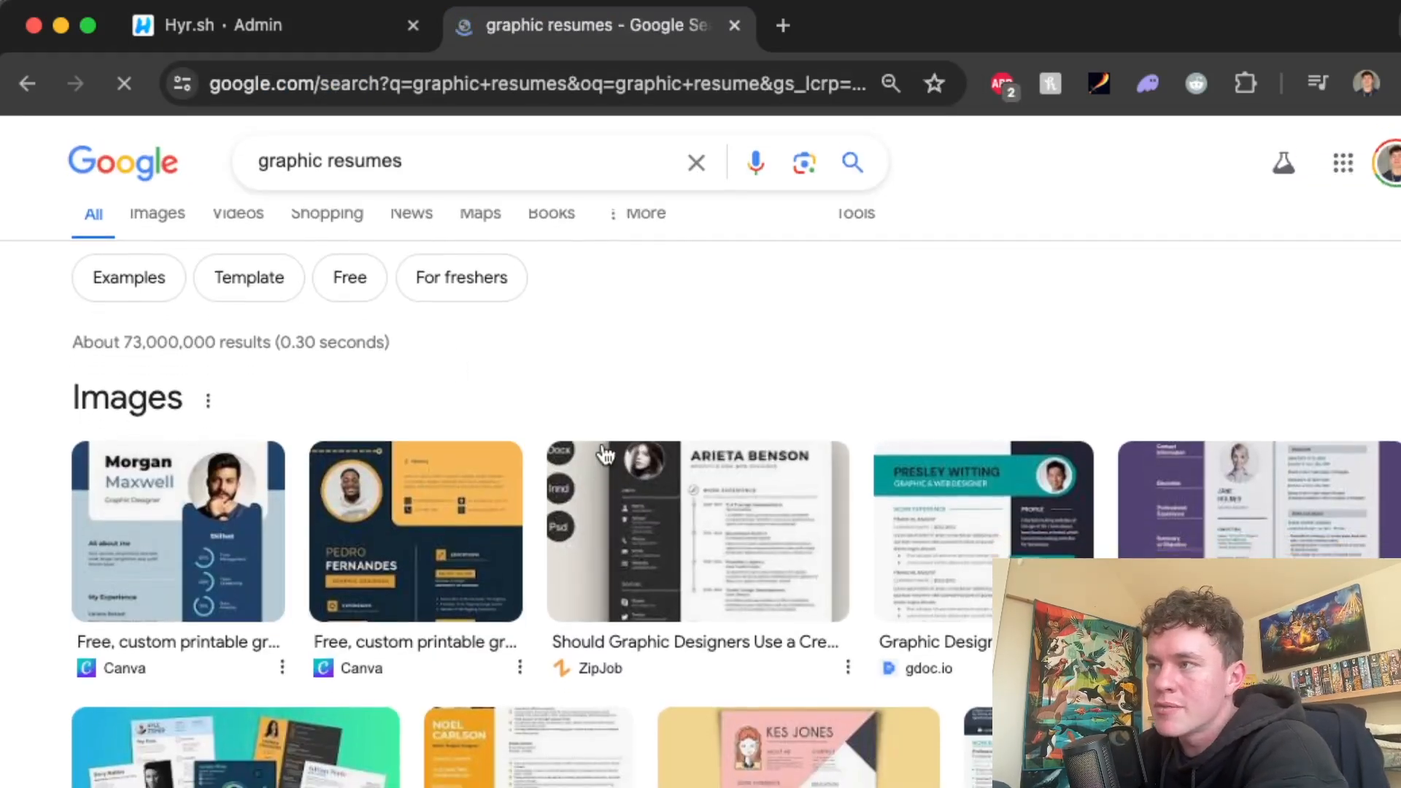
scroll(down, 3)
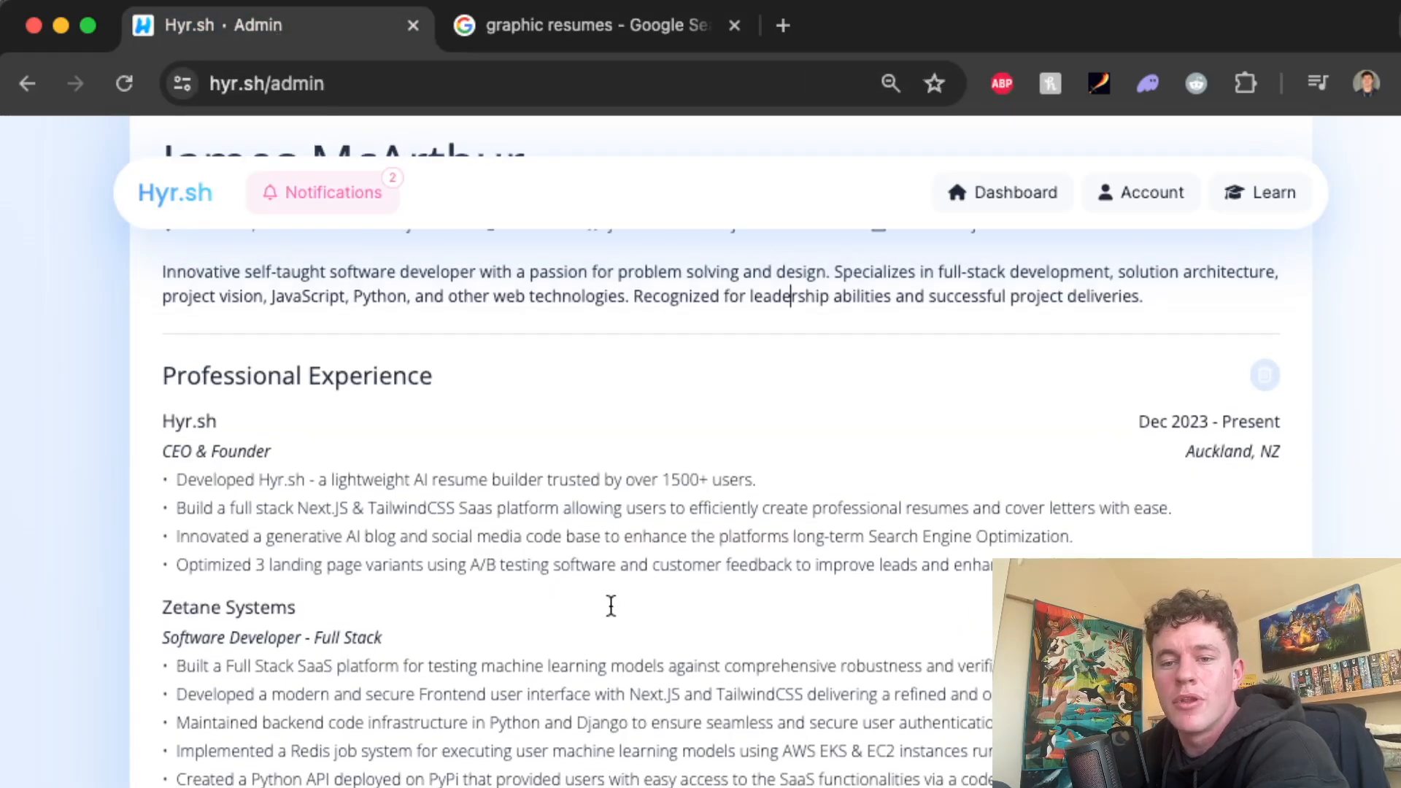
click(589, 25)
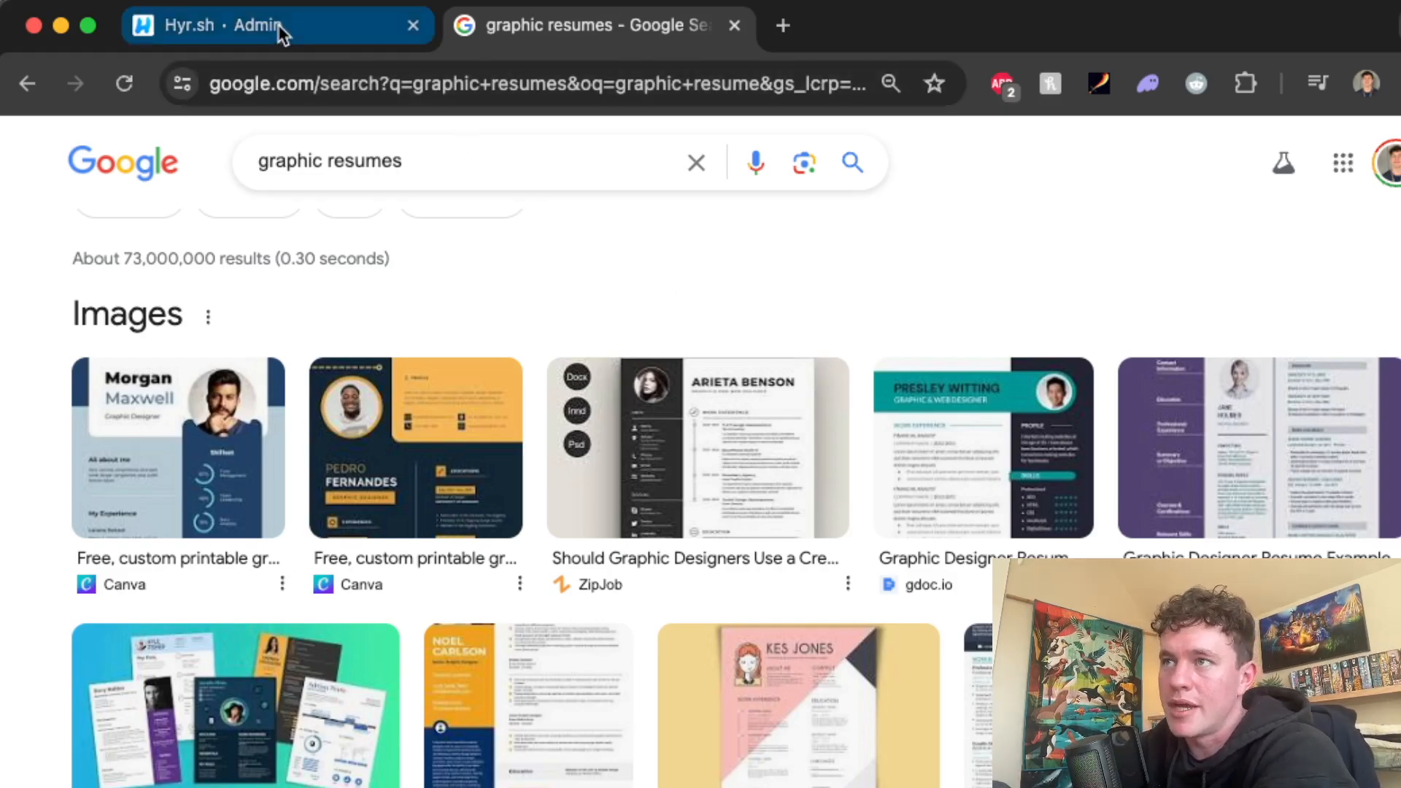
Return to the Hyr.sh tab and scroll through the resume sections
click(268, 25)
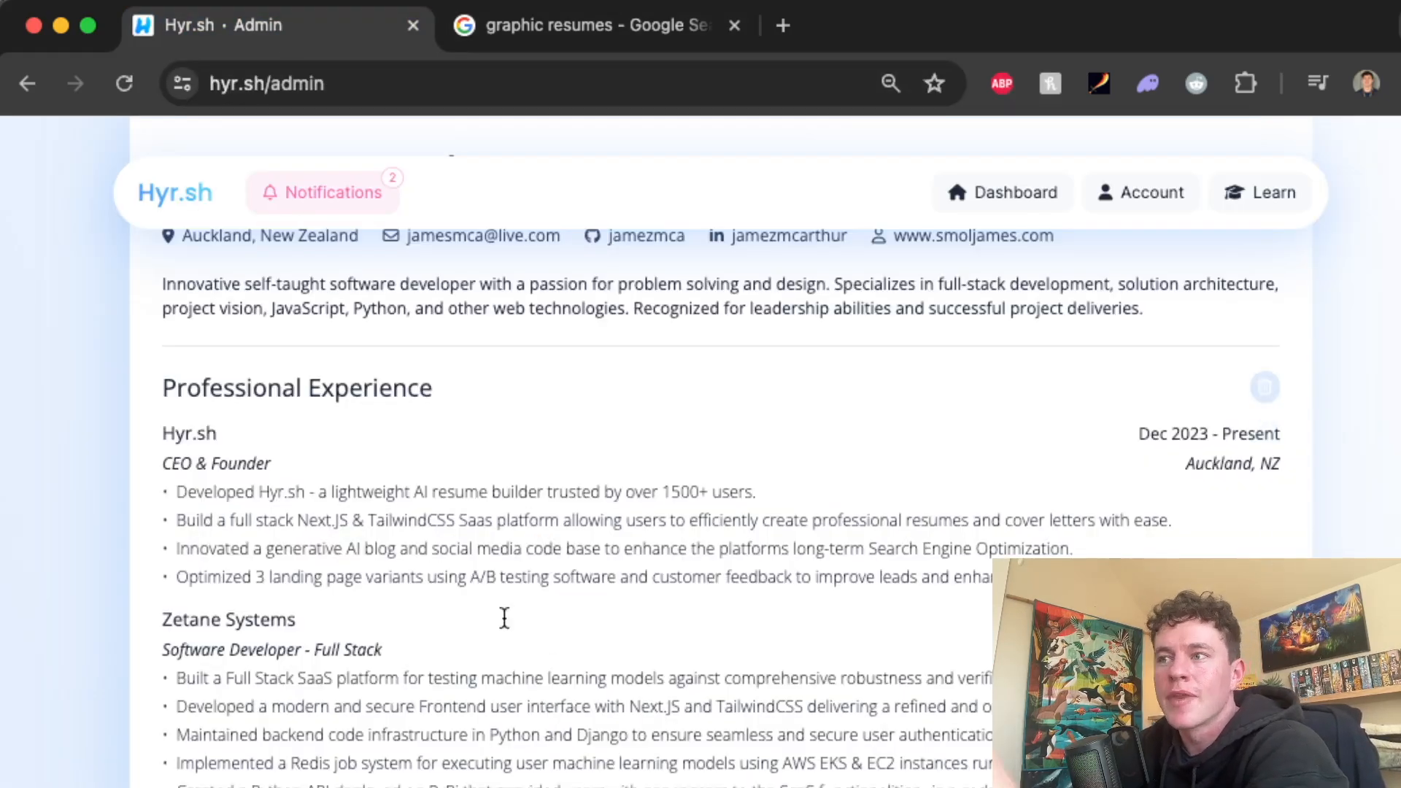
scroll(down, 3)
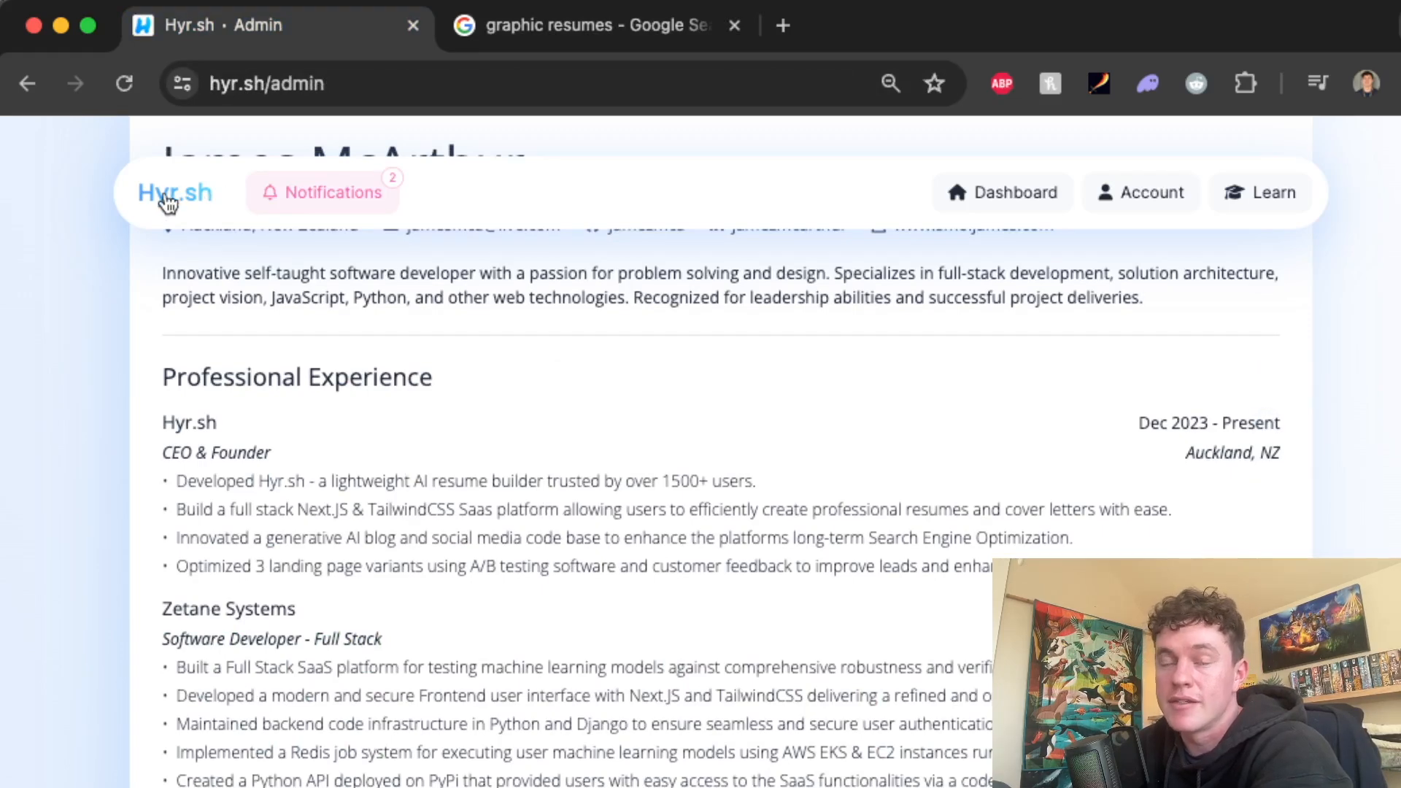
mouse_move(517, 518)
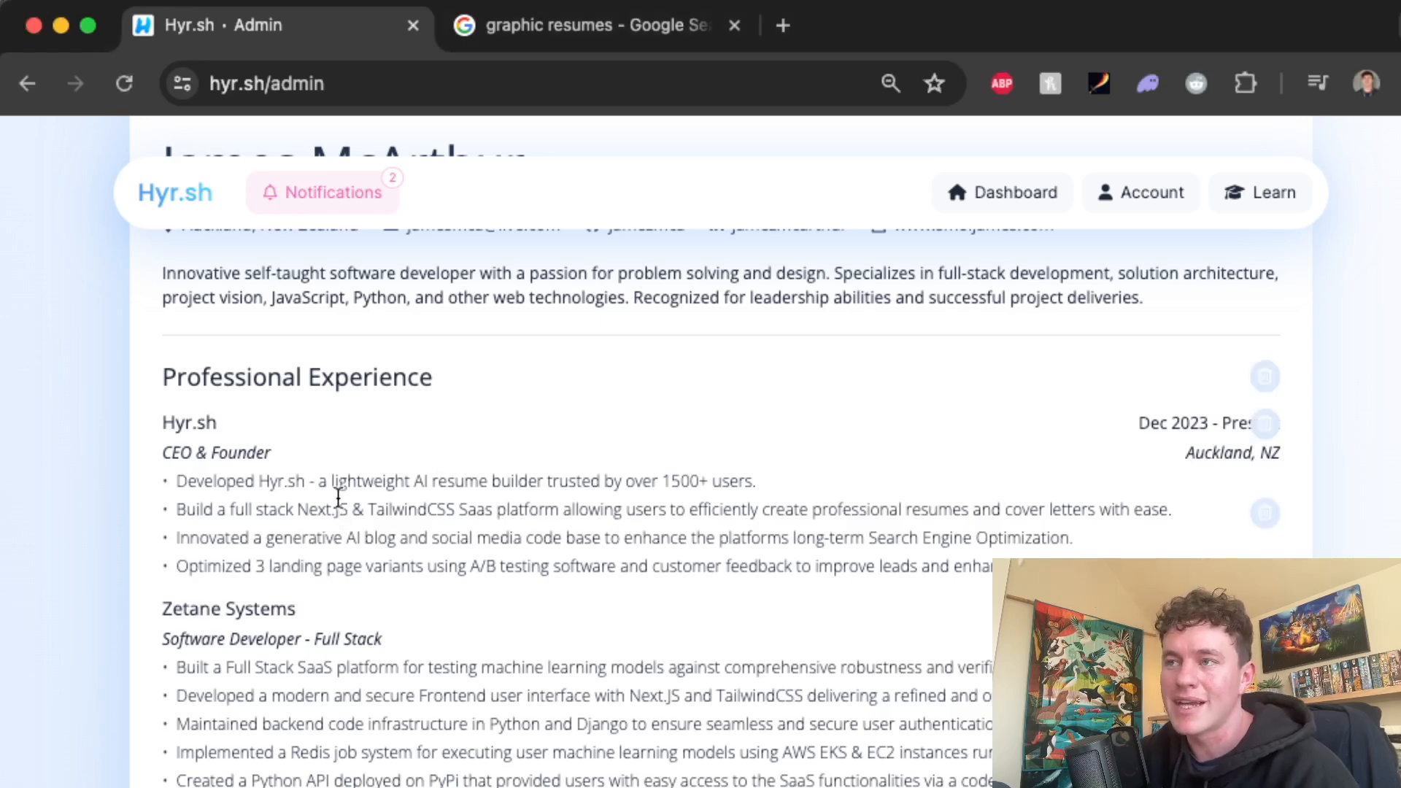
mouse_move(351, 463)
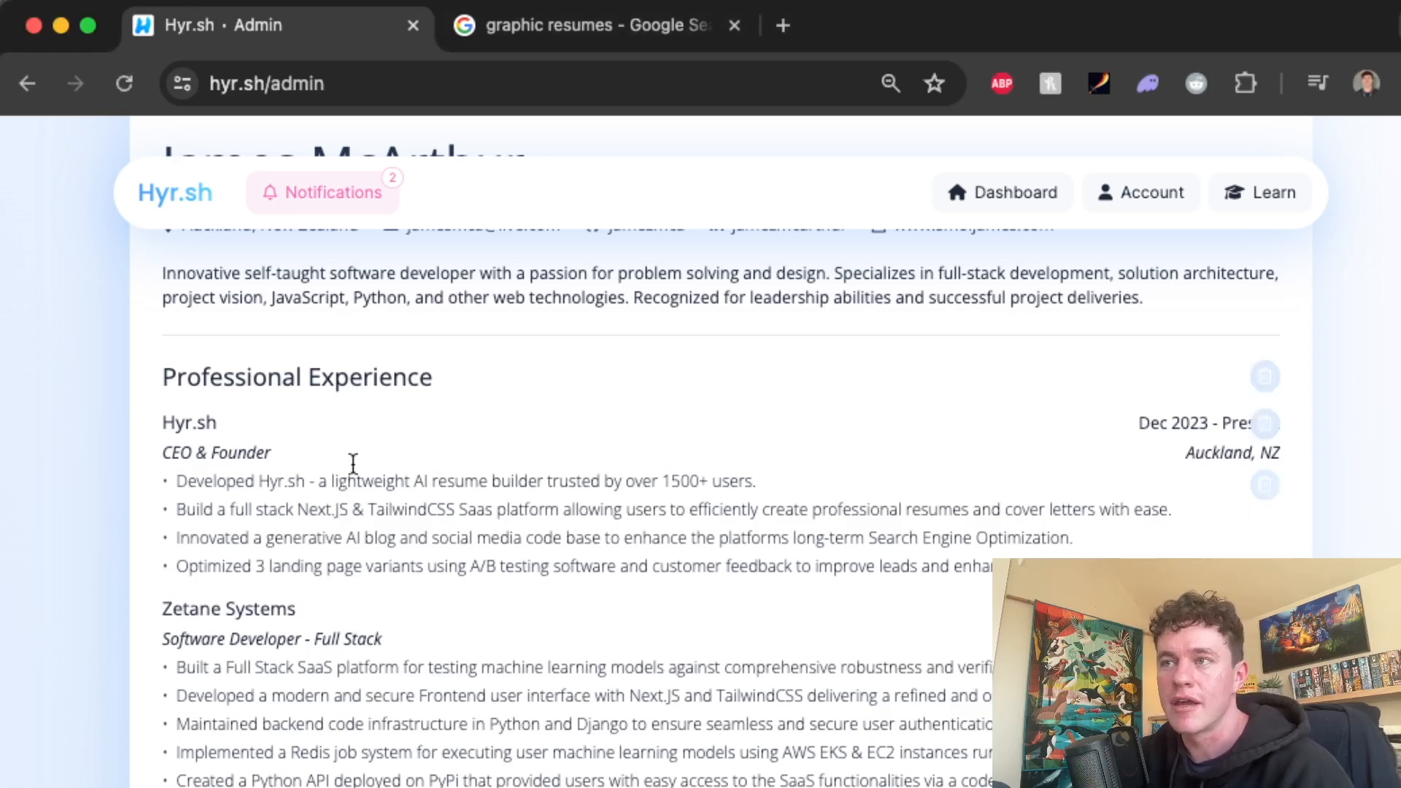
mouse_move(235, 497)
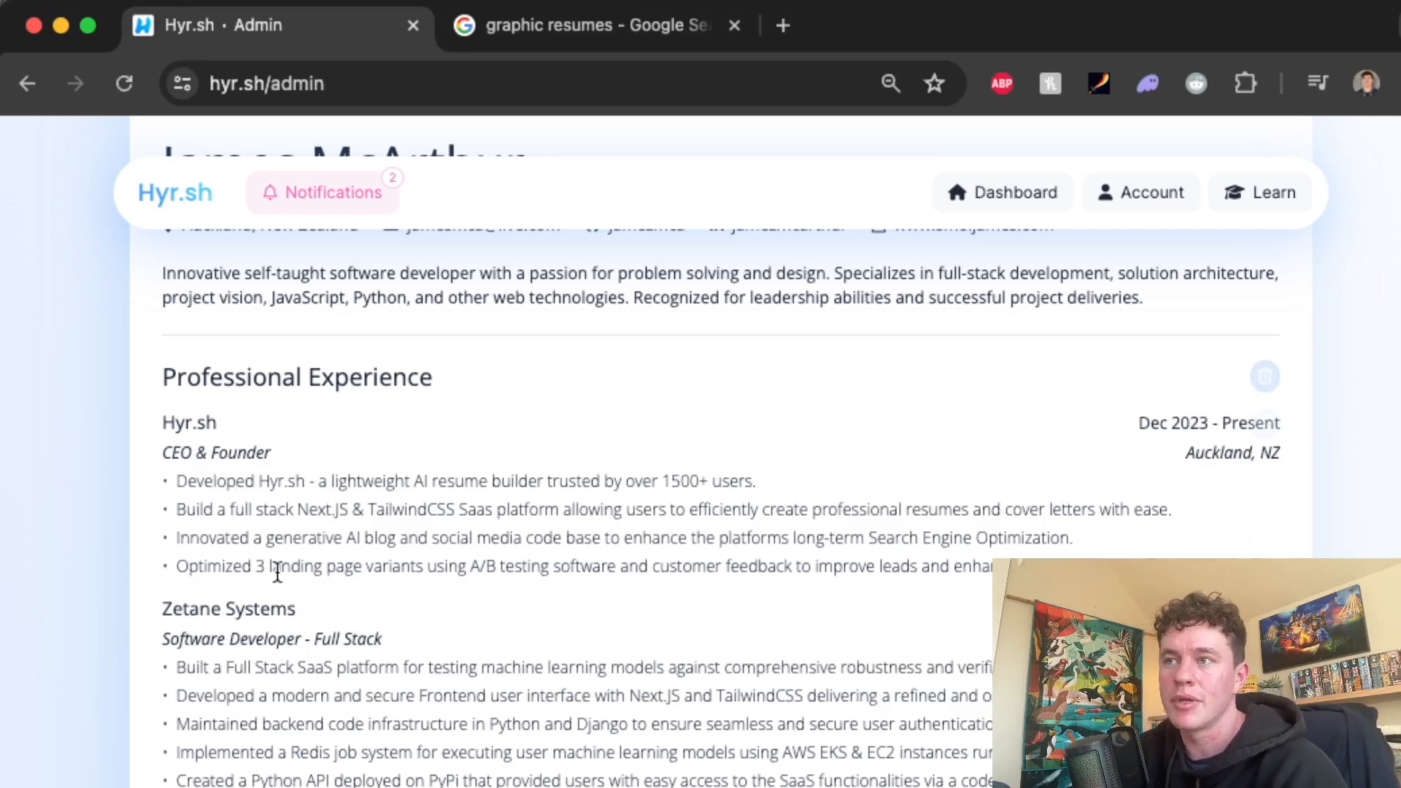
mouse_move(536, 683)
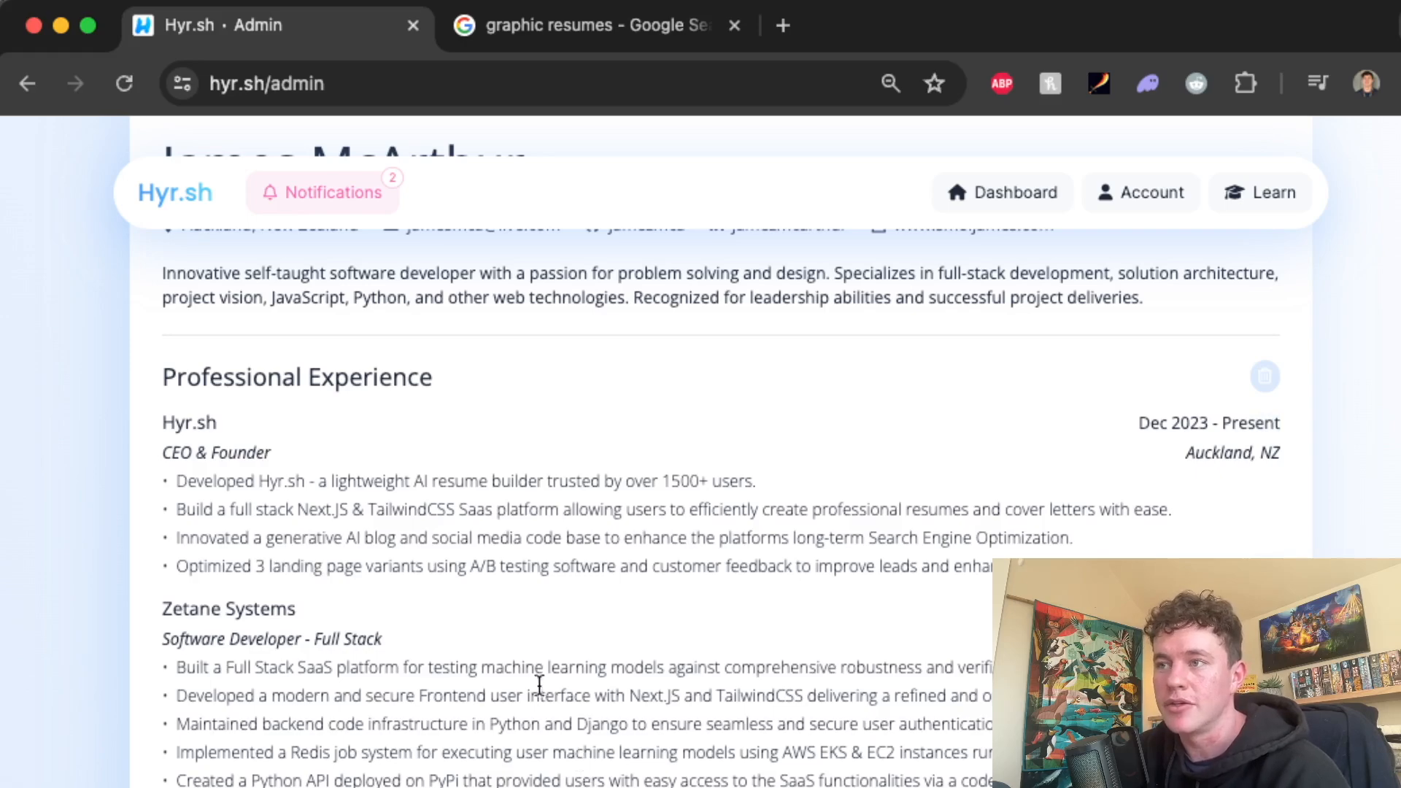
scroll(down, 3)
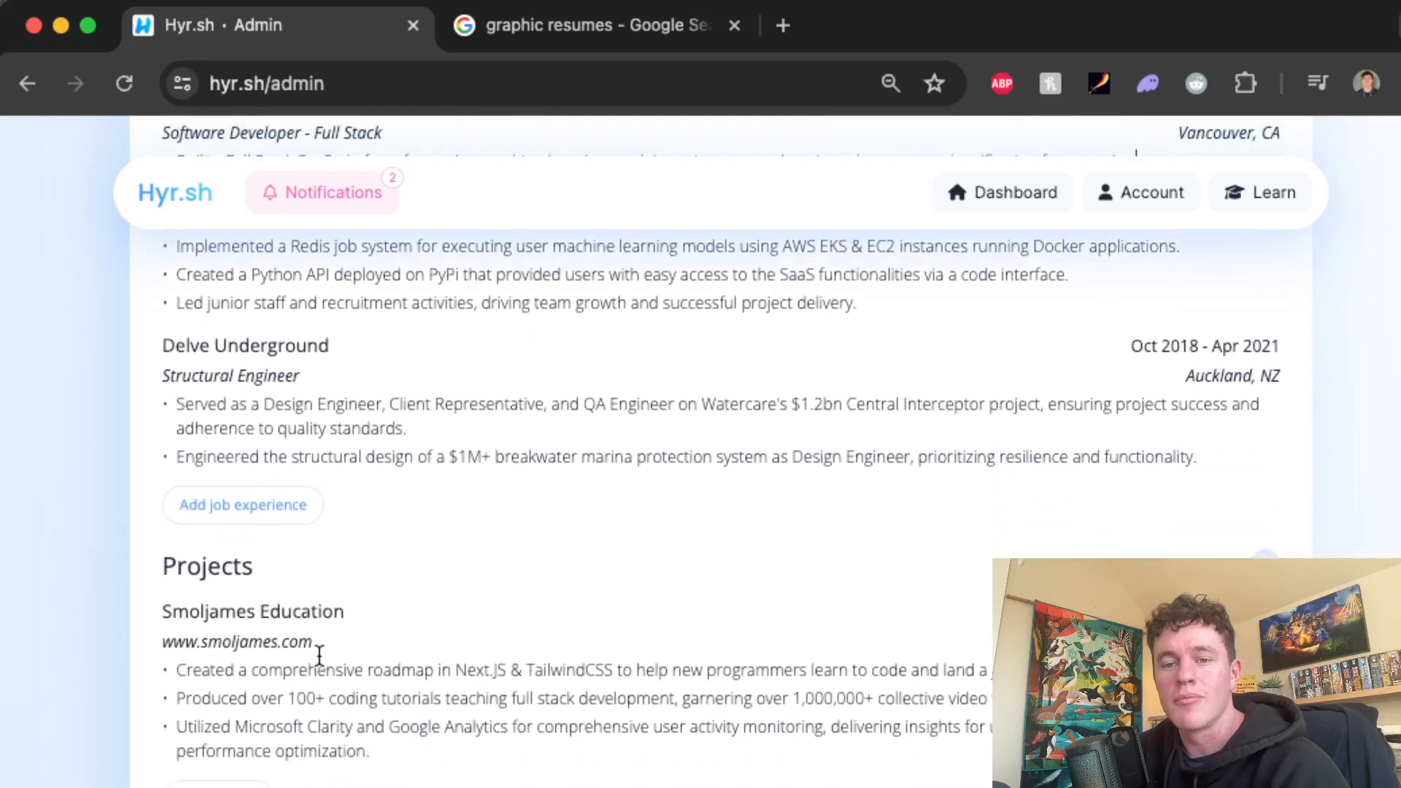
scroll(down, 3)
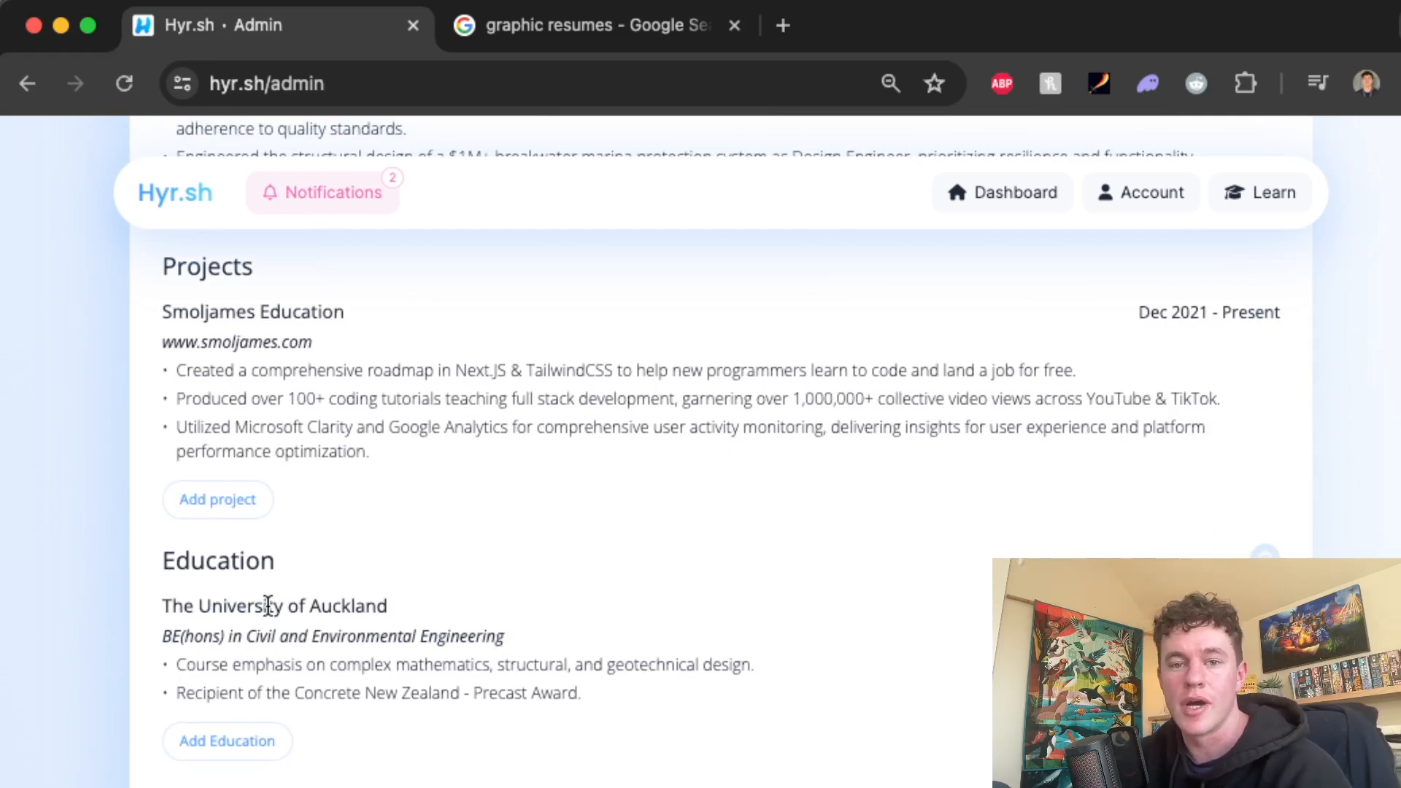
scroll(down, 3)
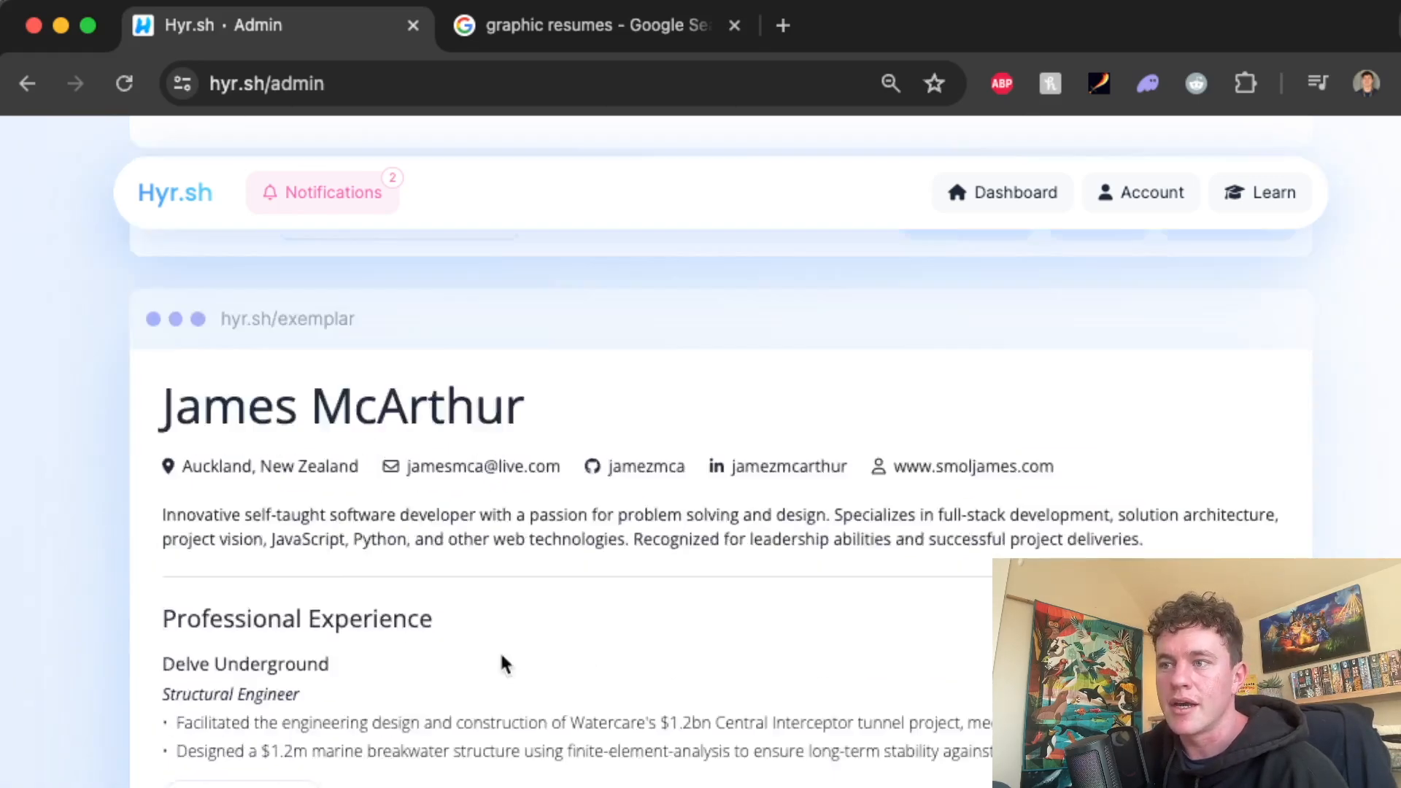
scroll(down, 3)
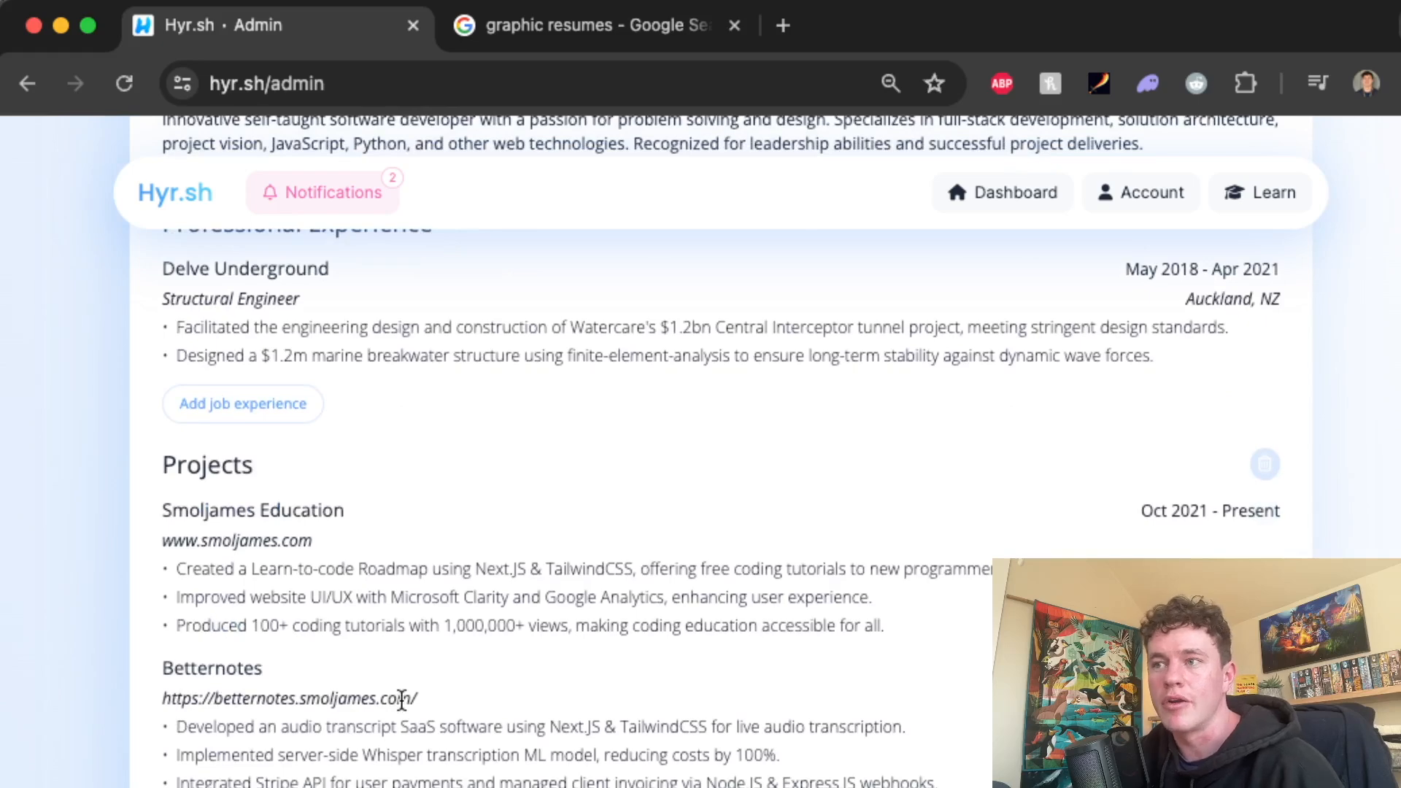
scroll(down, 3)
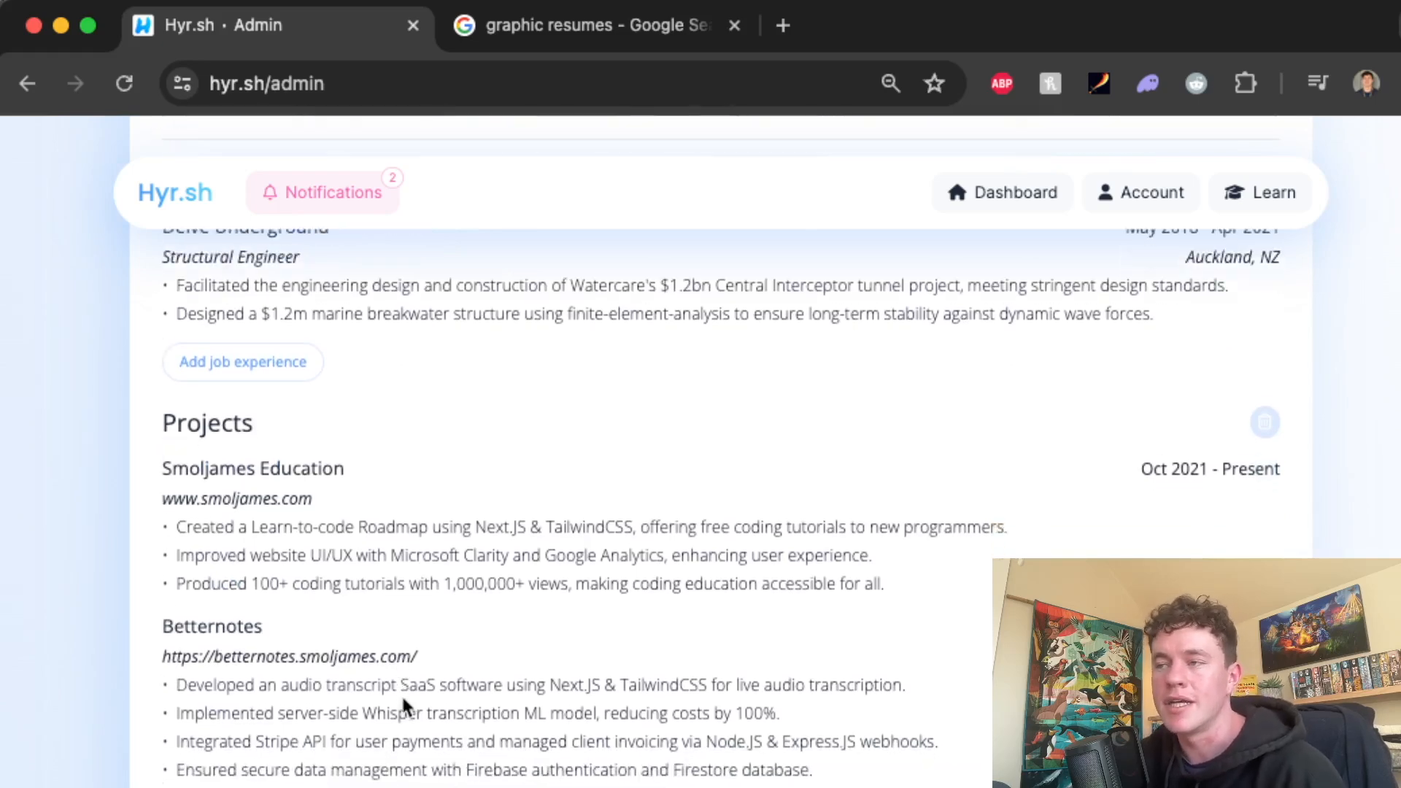
scroll(down, 3)
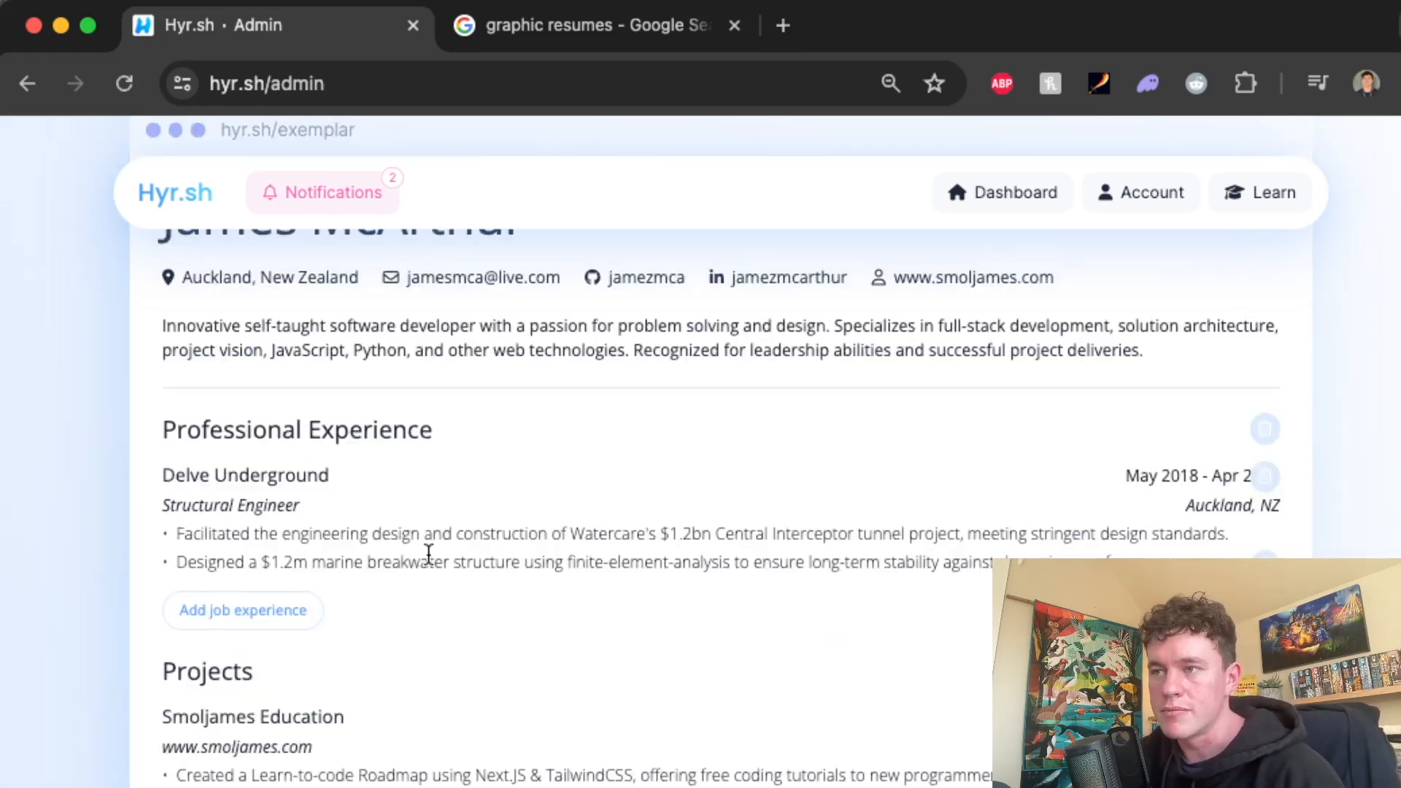
Open the saved-resumes list and scroll toward Professional Experience
click(397, 264)
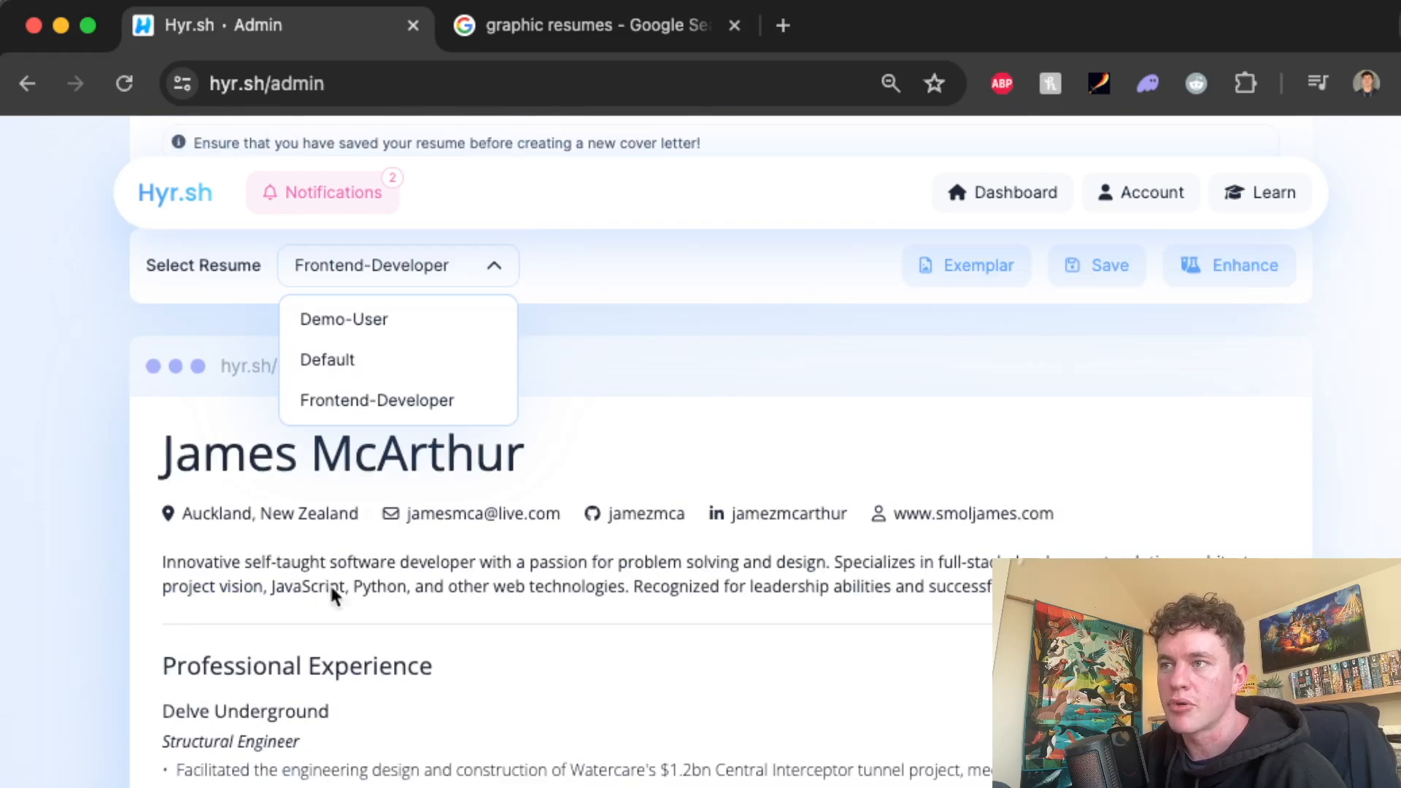
scroll(down, 3)
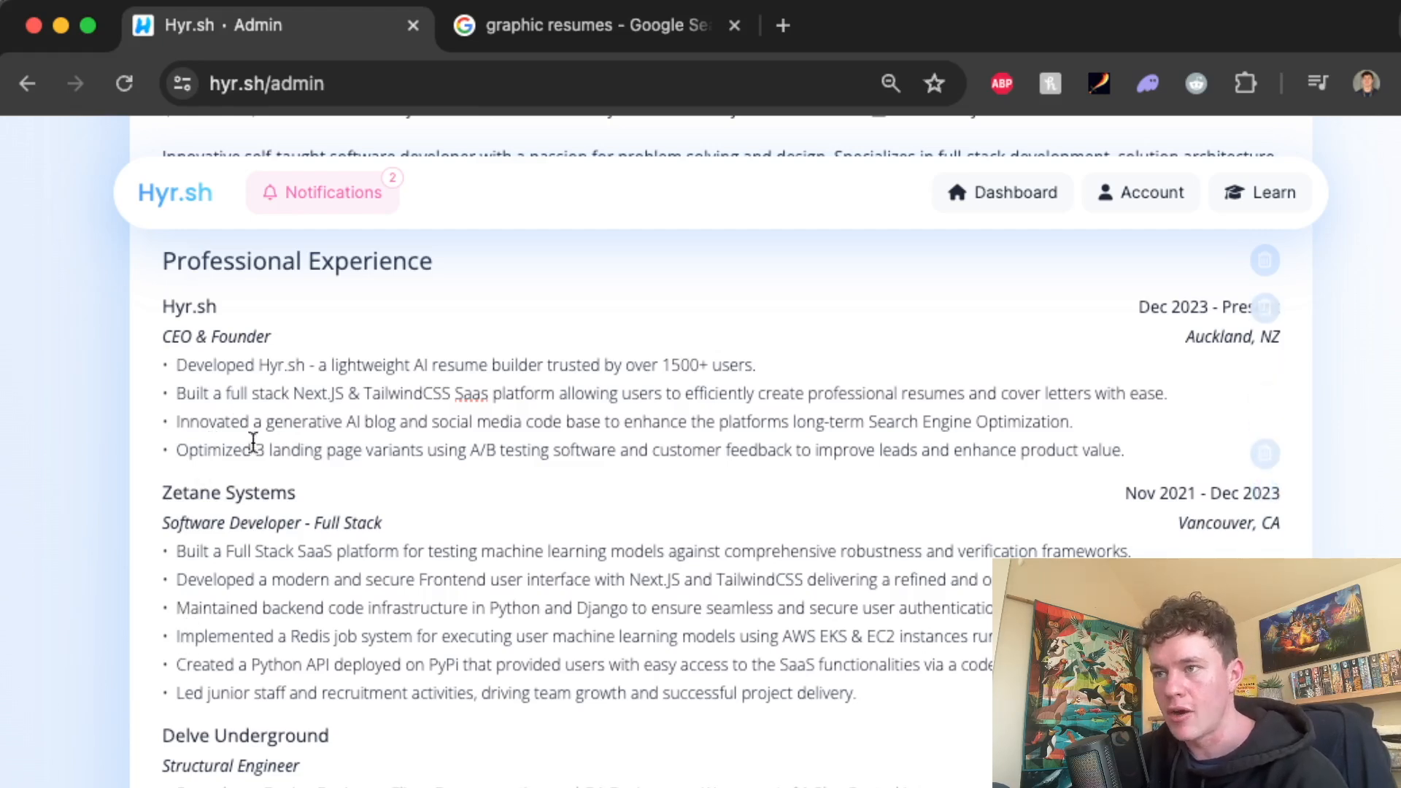
scroll(down, 3)
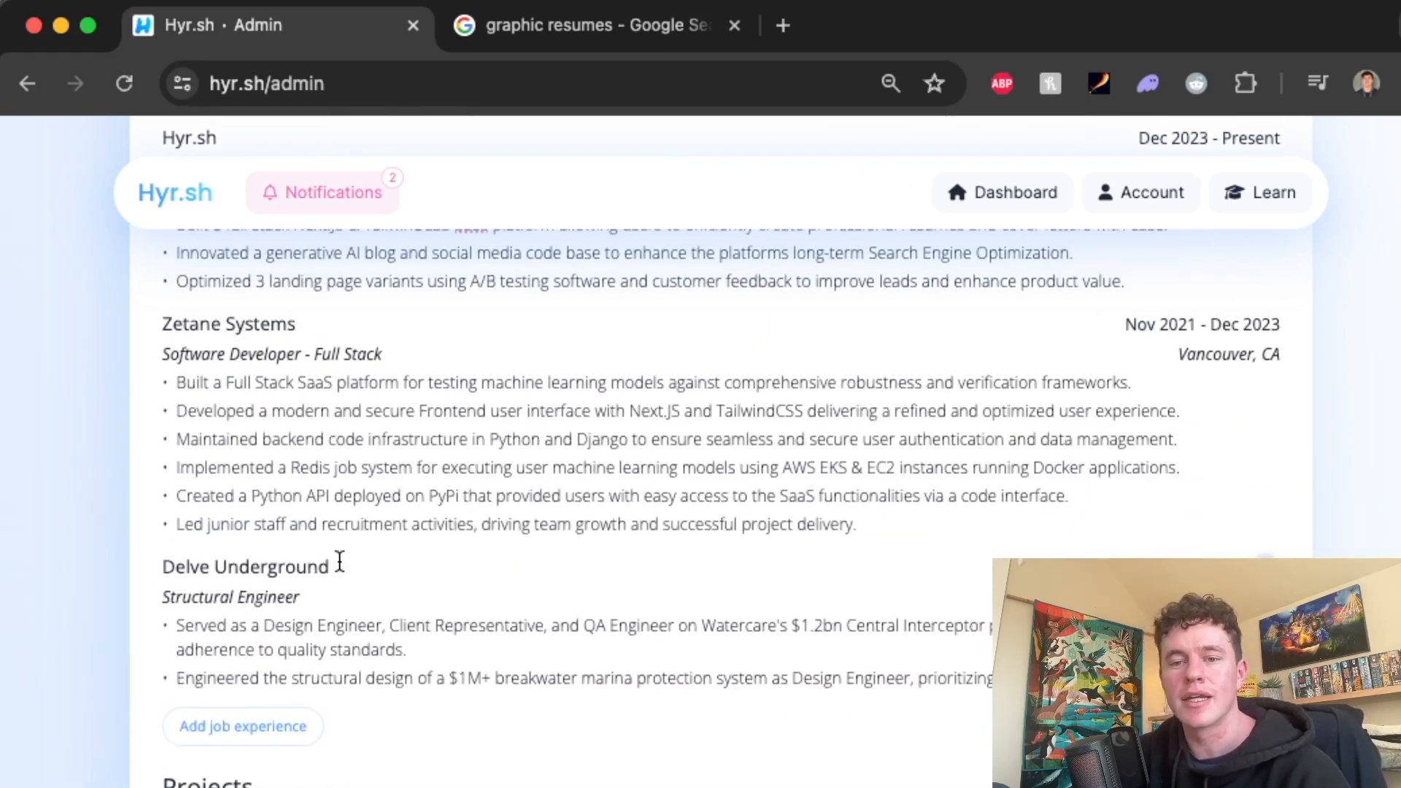
scroll(up, 3)
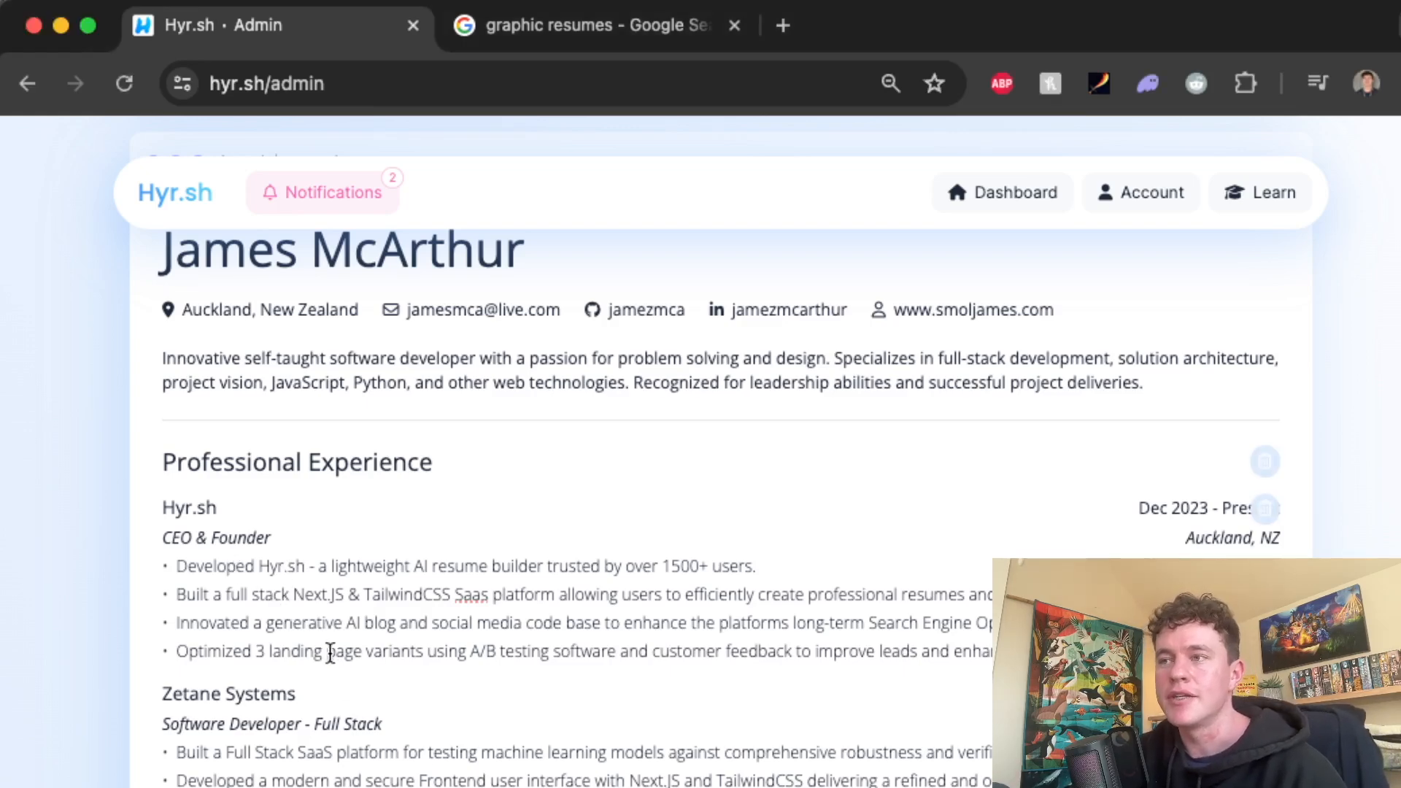
mouse_move(259, 616)
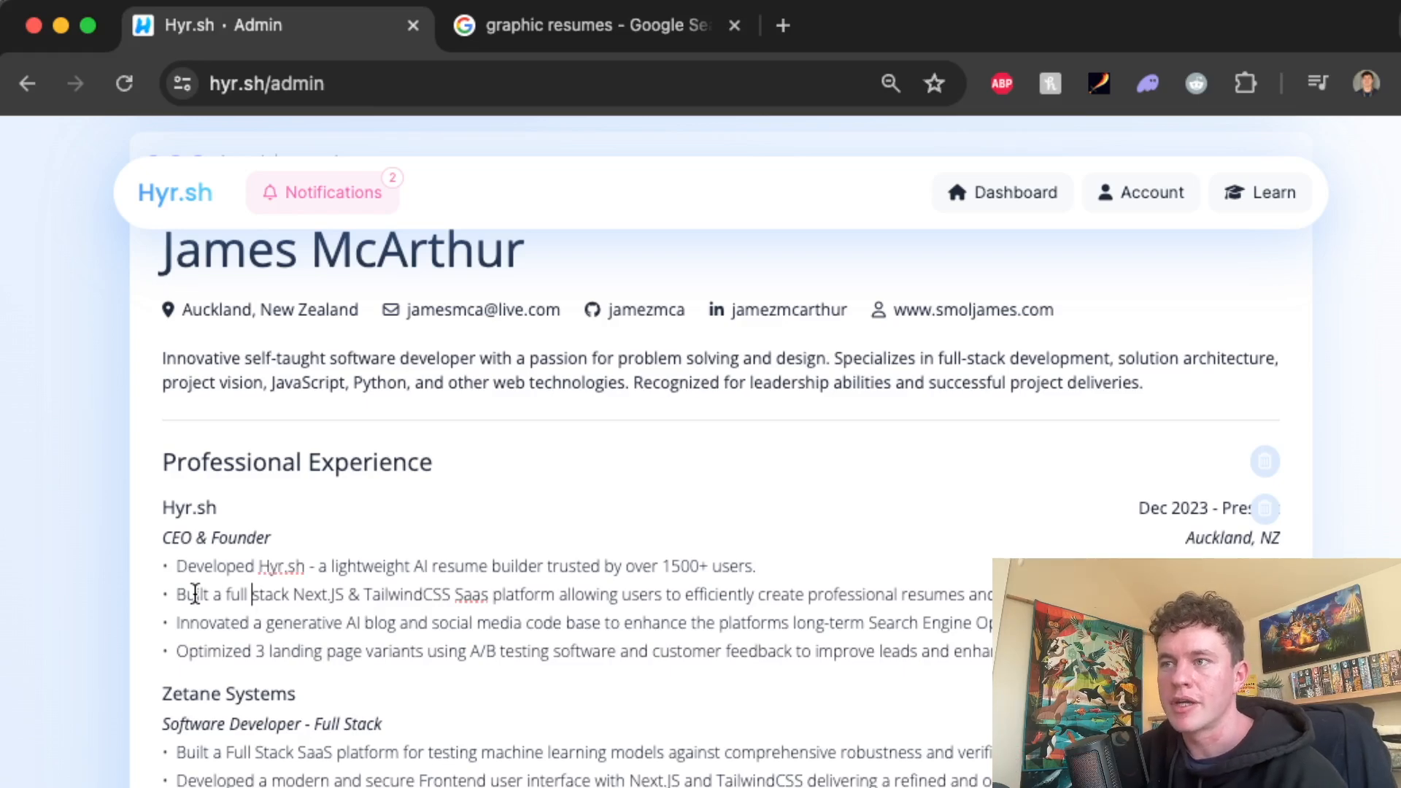
drag(188, 593, 379, 594)
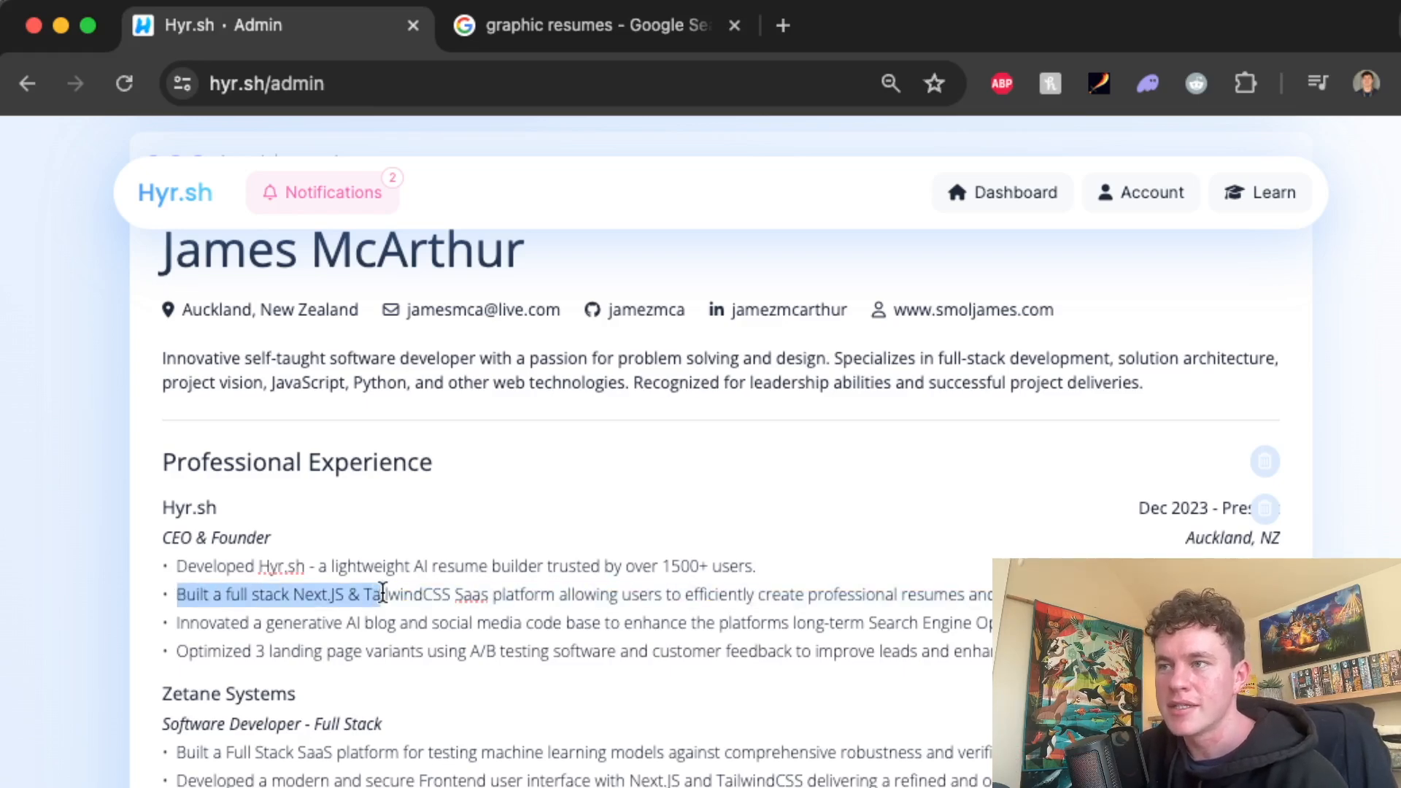
drag(375, 594, 514, 594)
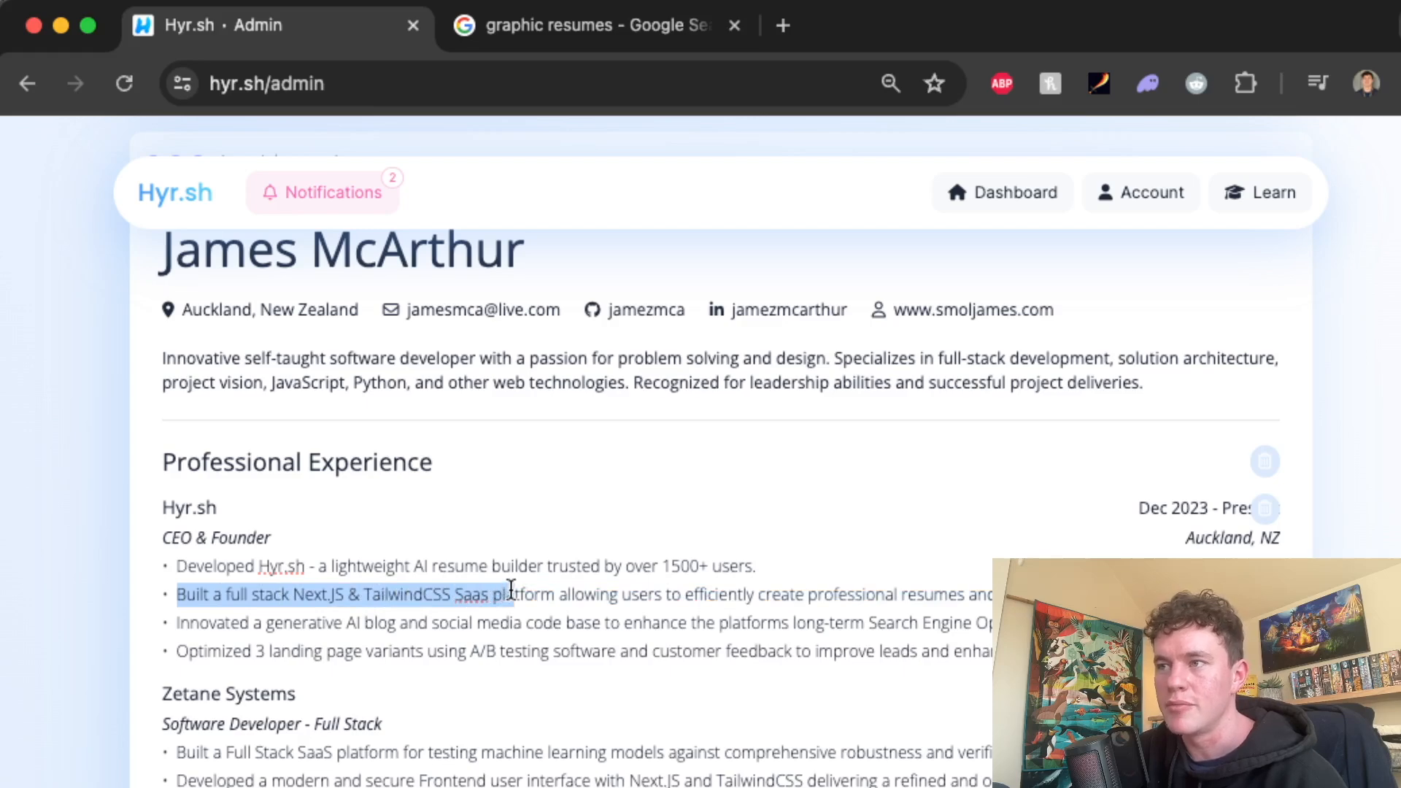
click(605, 597)
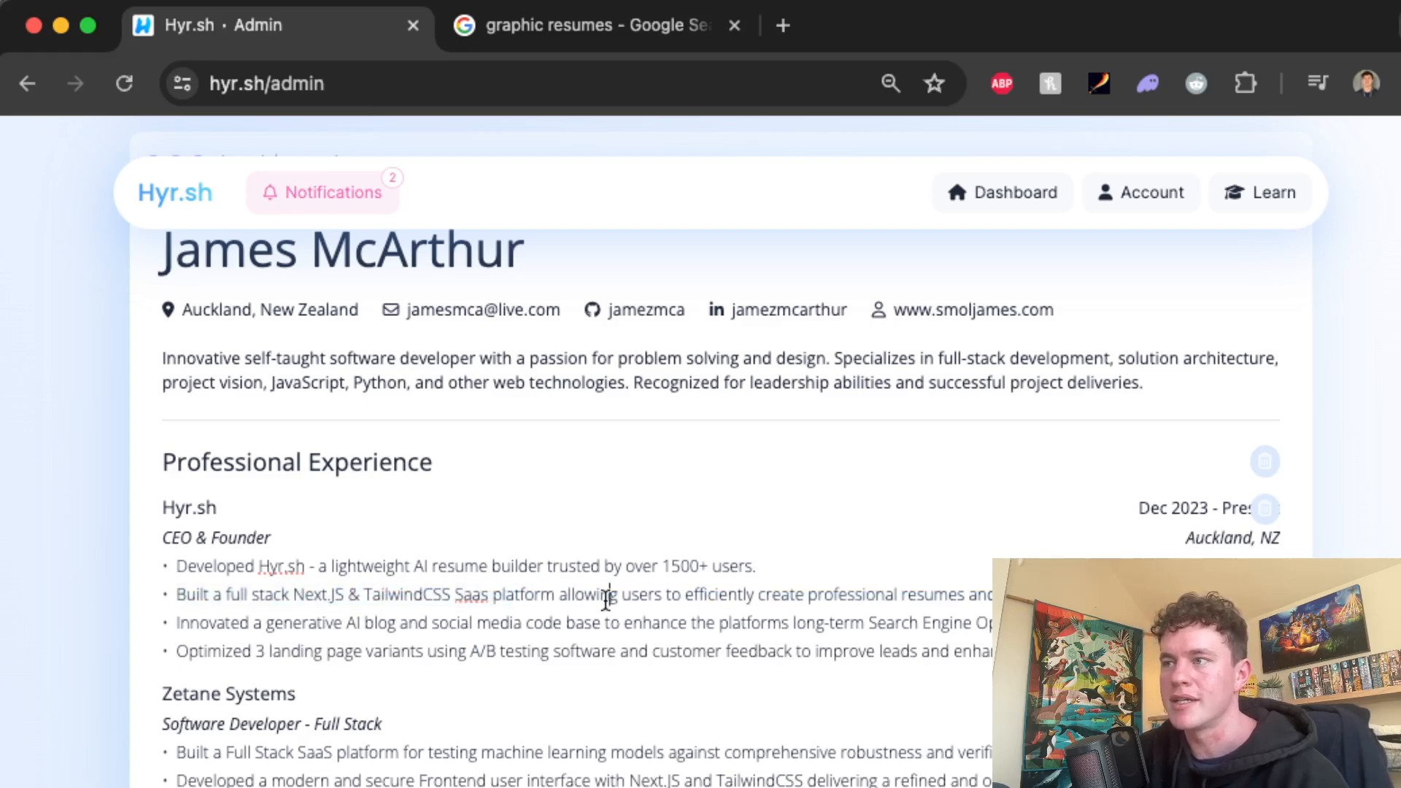
drag(610, 593, 991, 594)
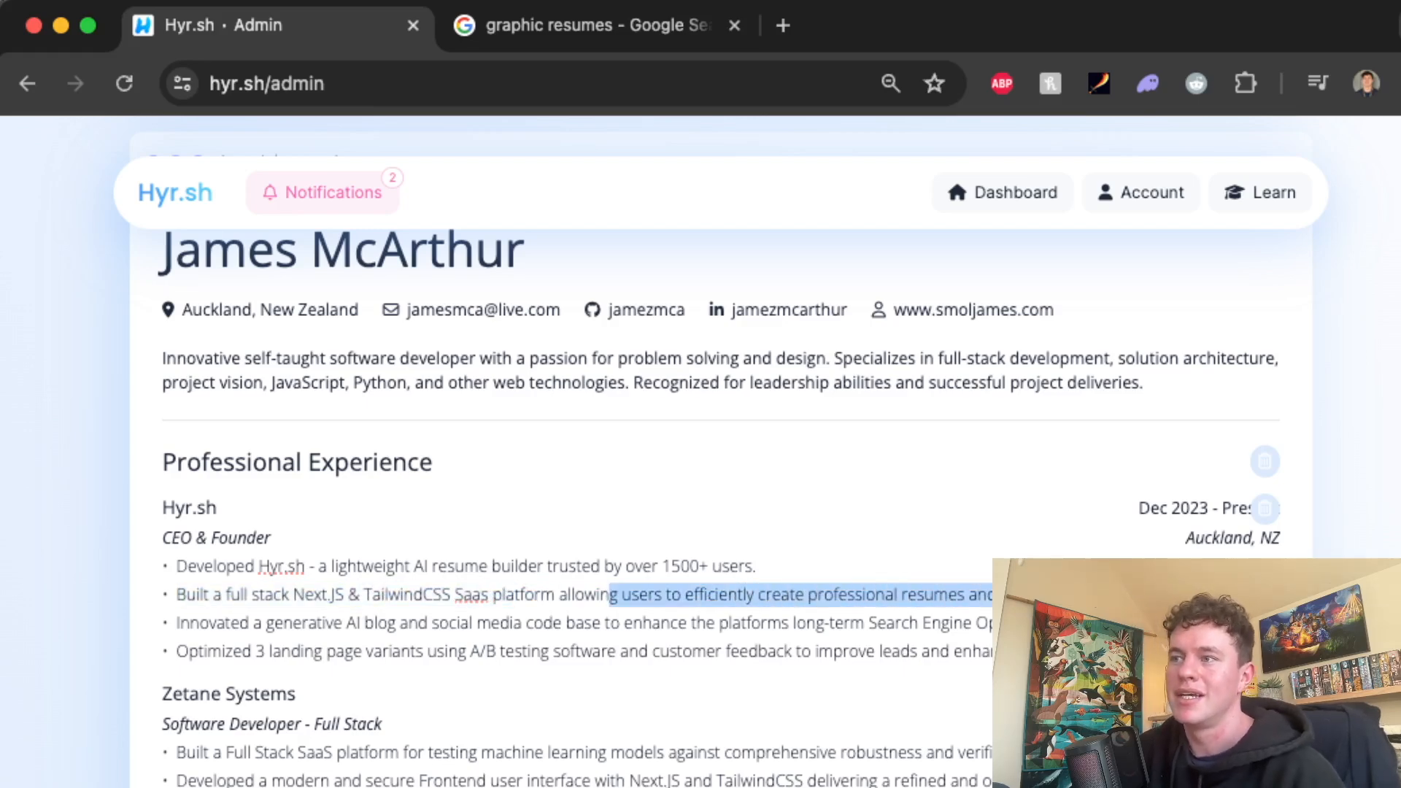
scroll(down, 3)
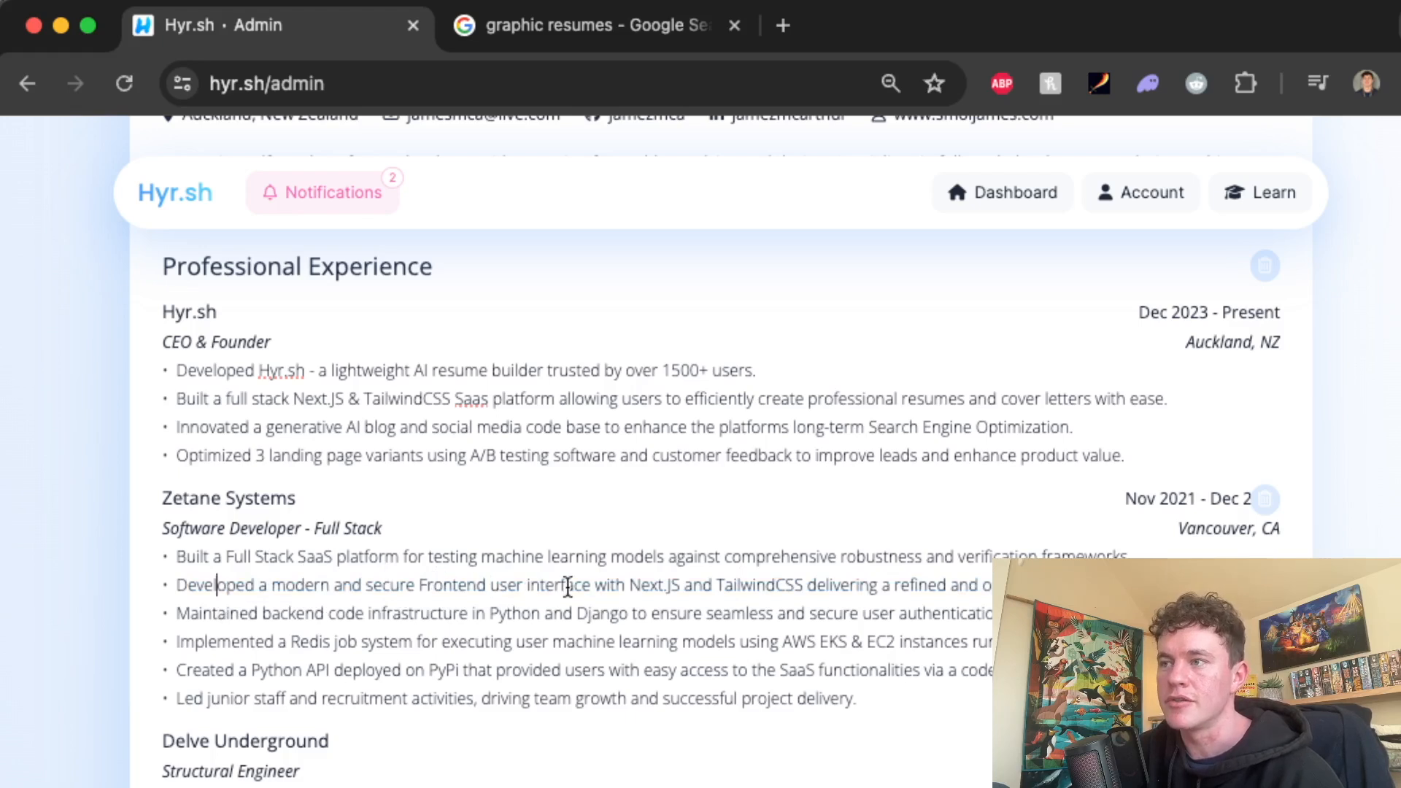
drag(594, 585, 804, 585)
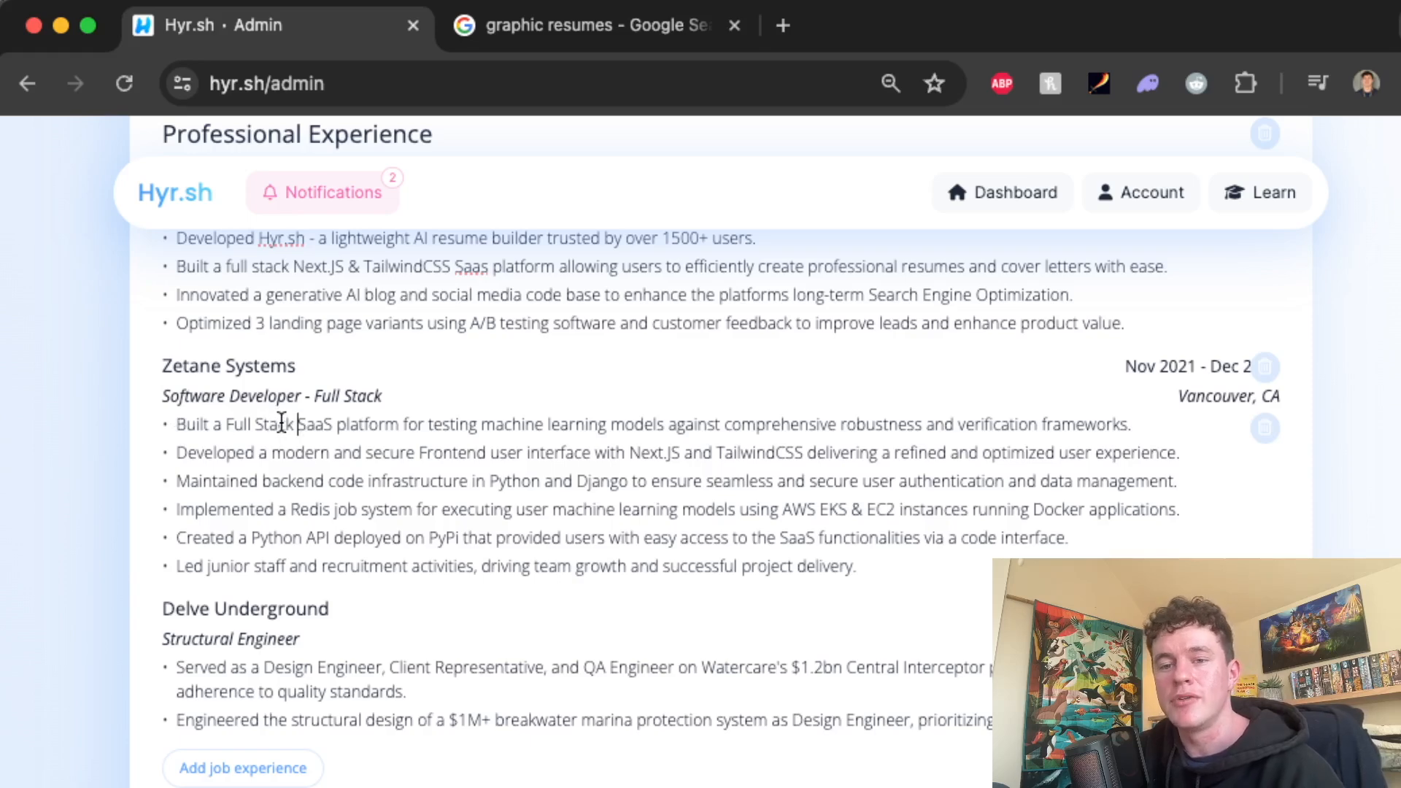
drag(280, 423, 944, 424)
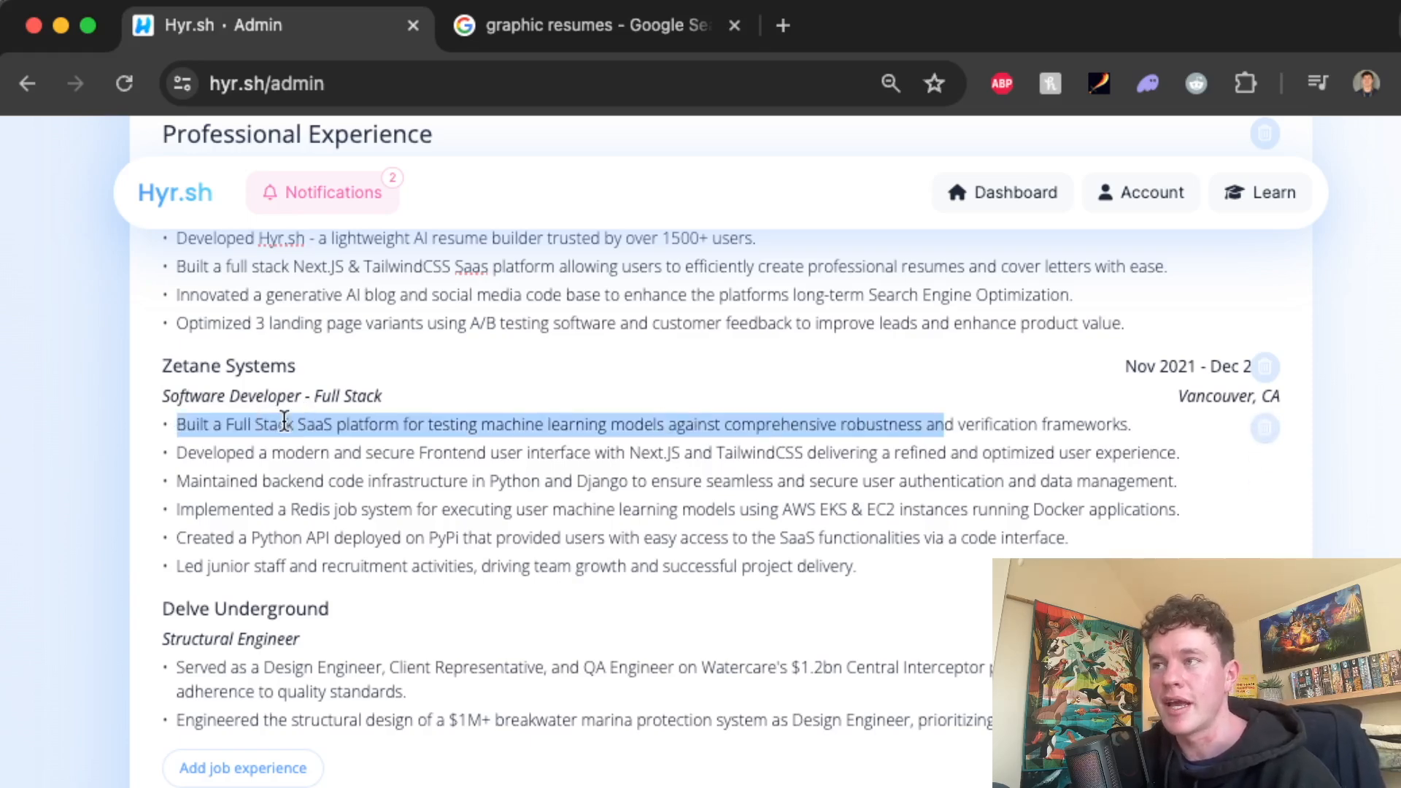
scroll(down, 3)
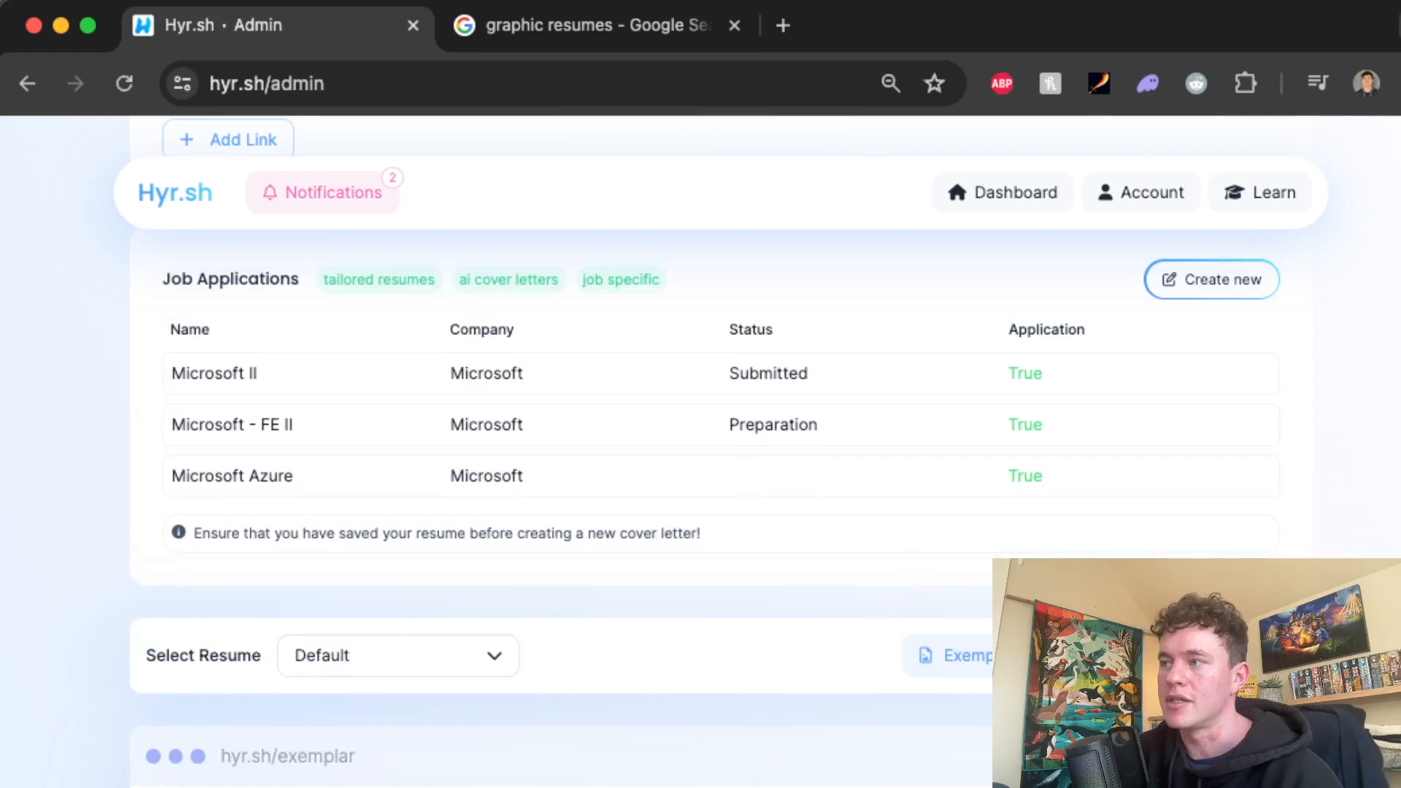
mouse_move(872, 679)
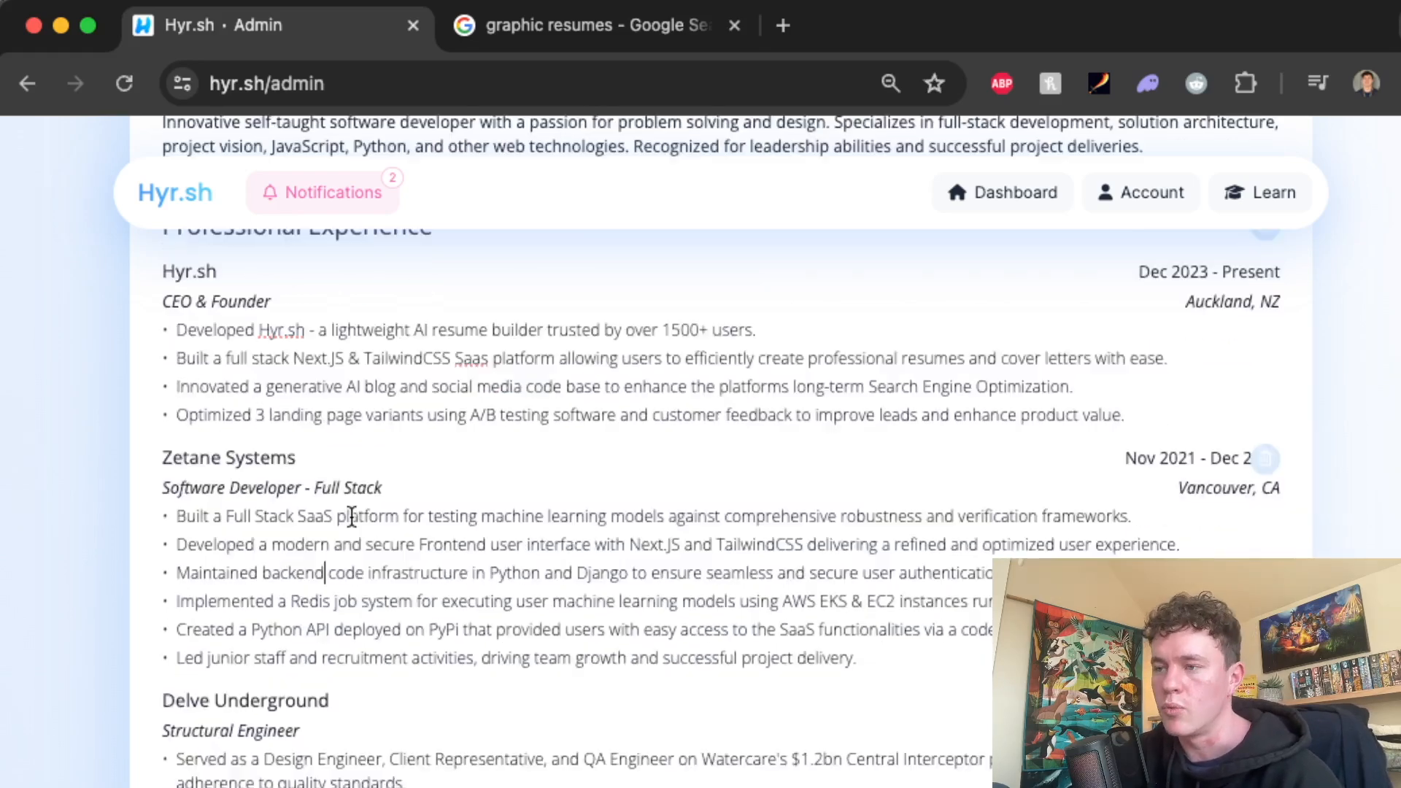
Scroll to the resume's bottom and bring up the Print to PDF instructions
scroll(down, 3)
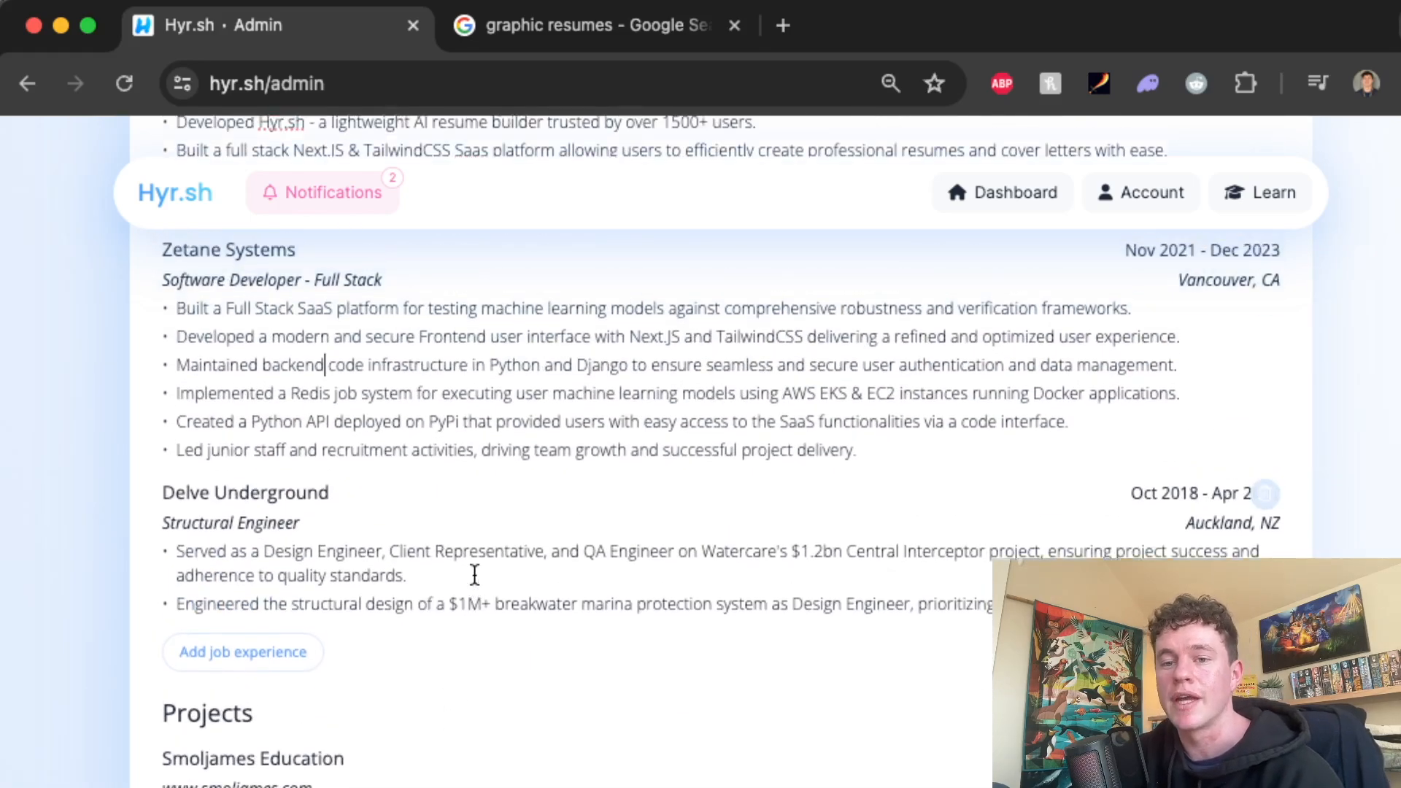
scroll(down, 3)
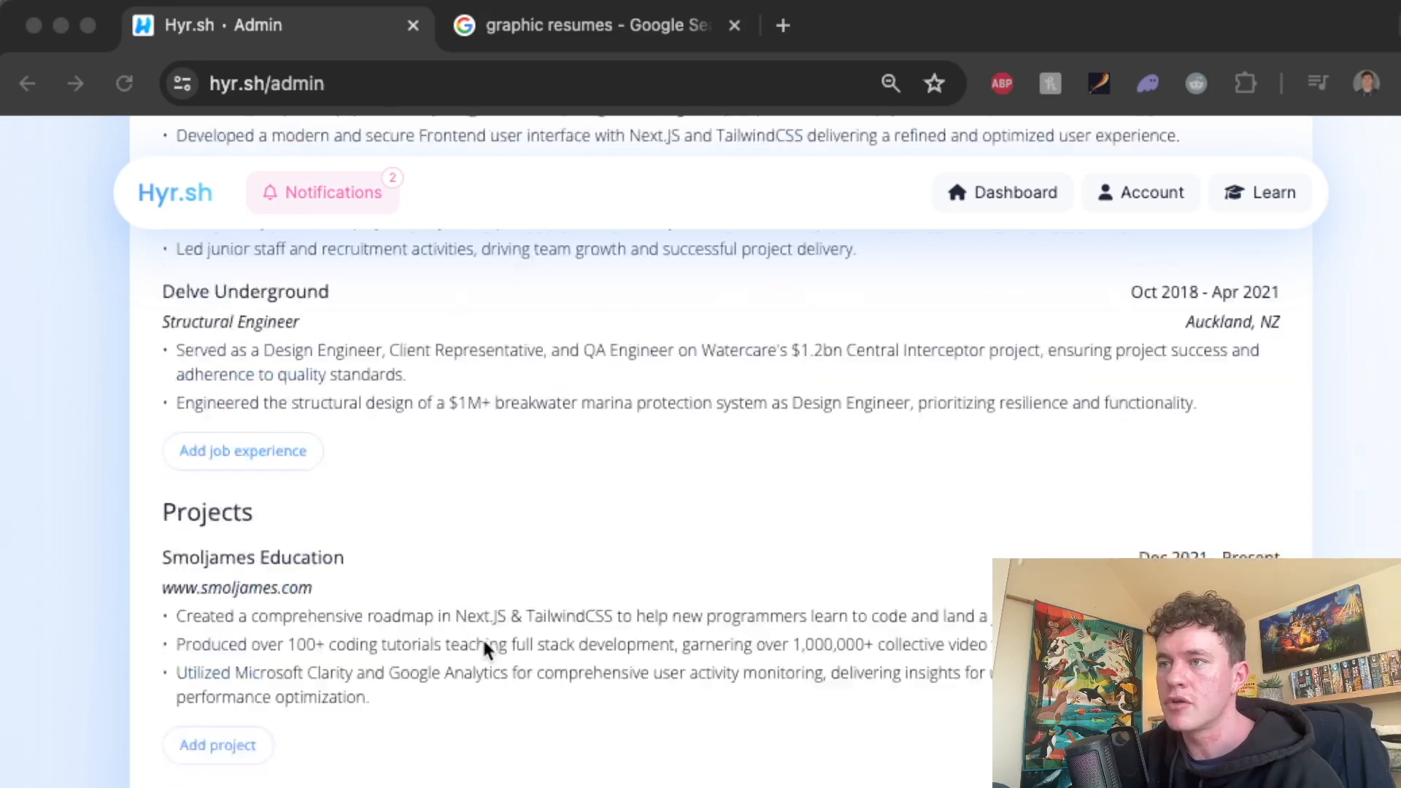
scroll(down, 3)
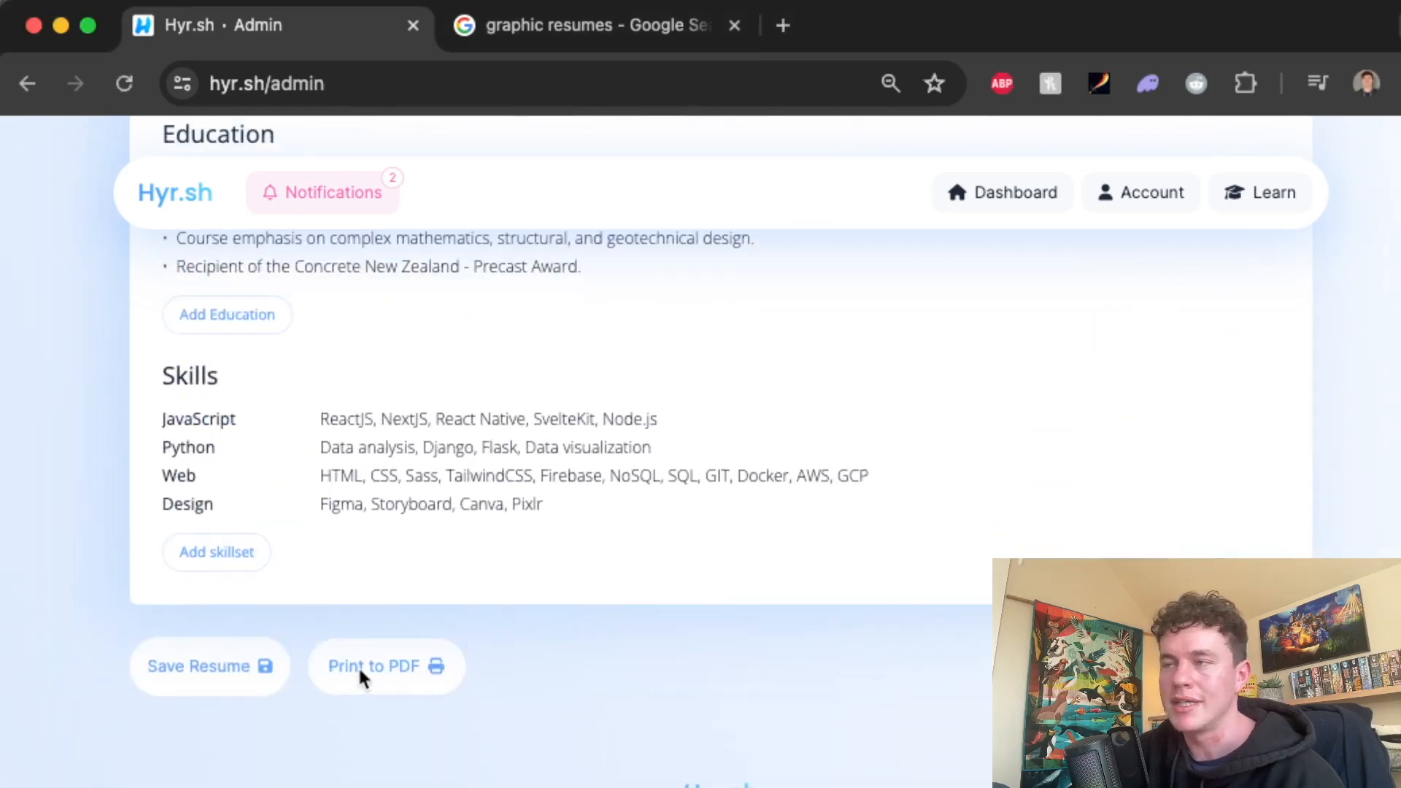
click(374, 666)
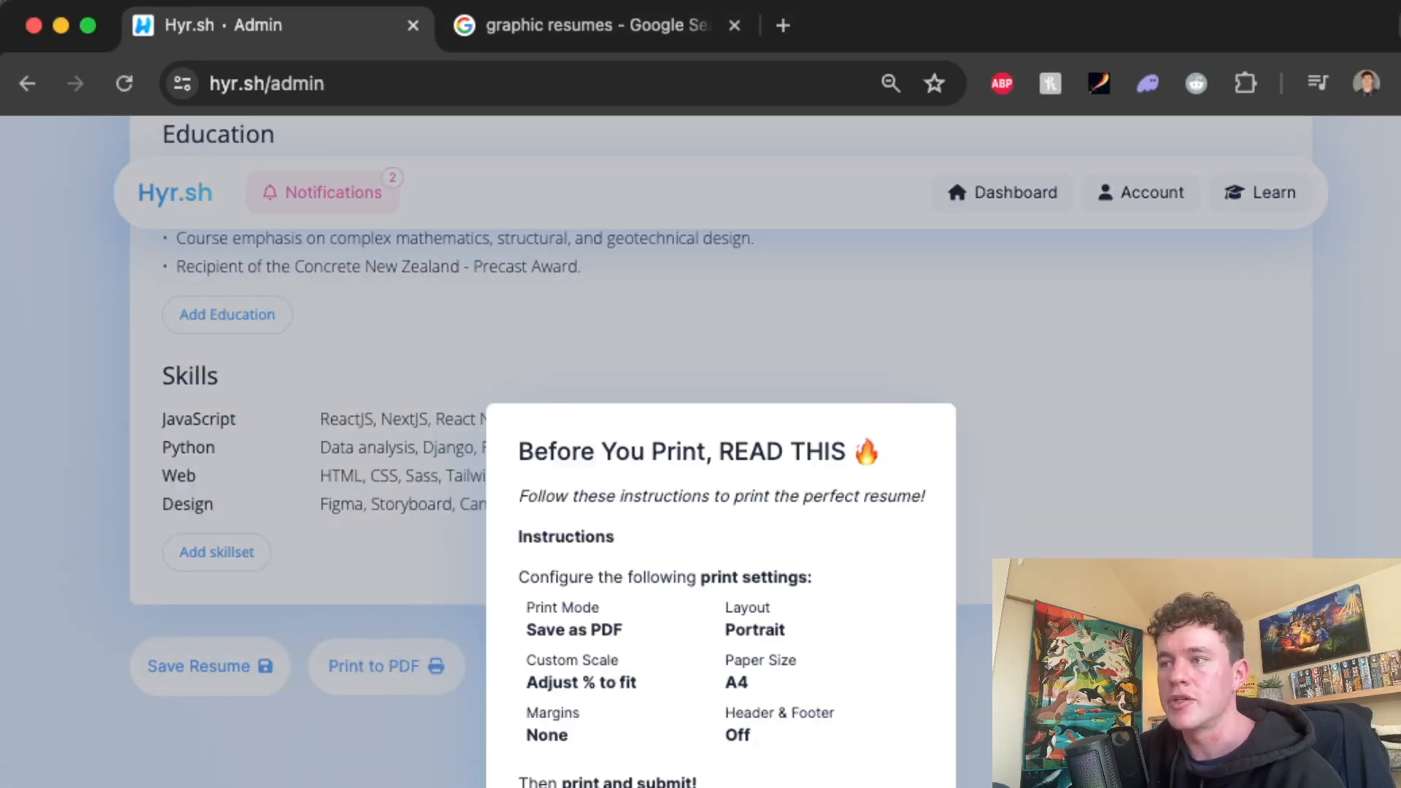
Dismiss the 'Before You Print' instructions popup
click(385, 666)
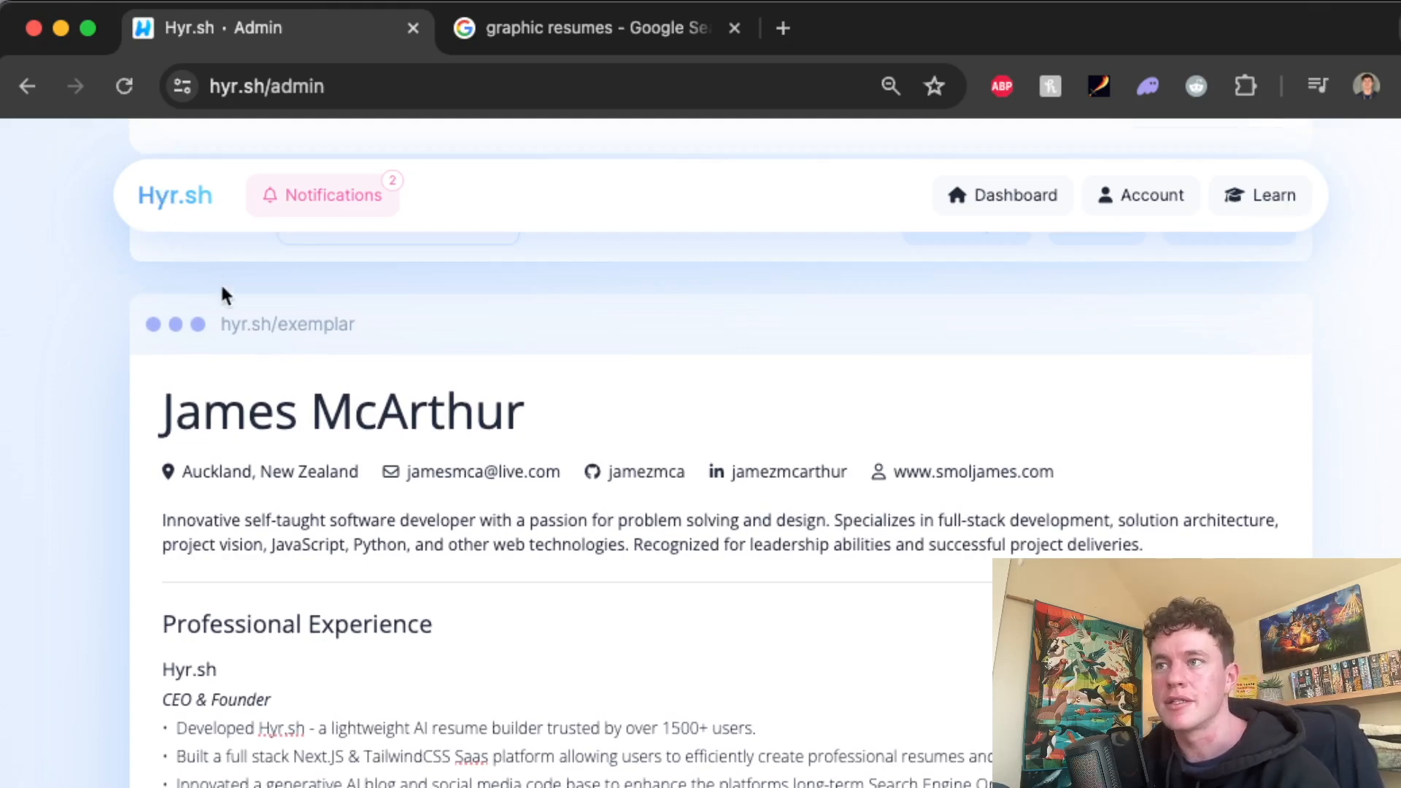
scroll(down, 3)
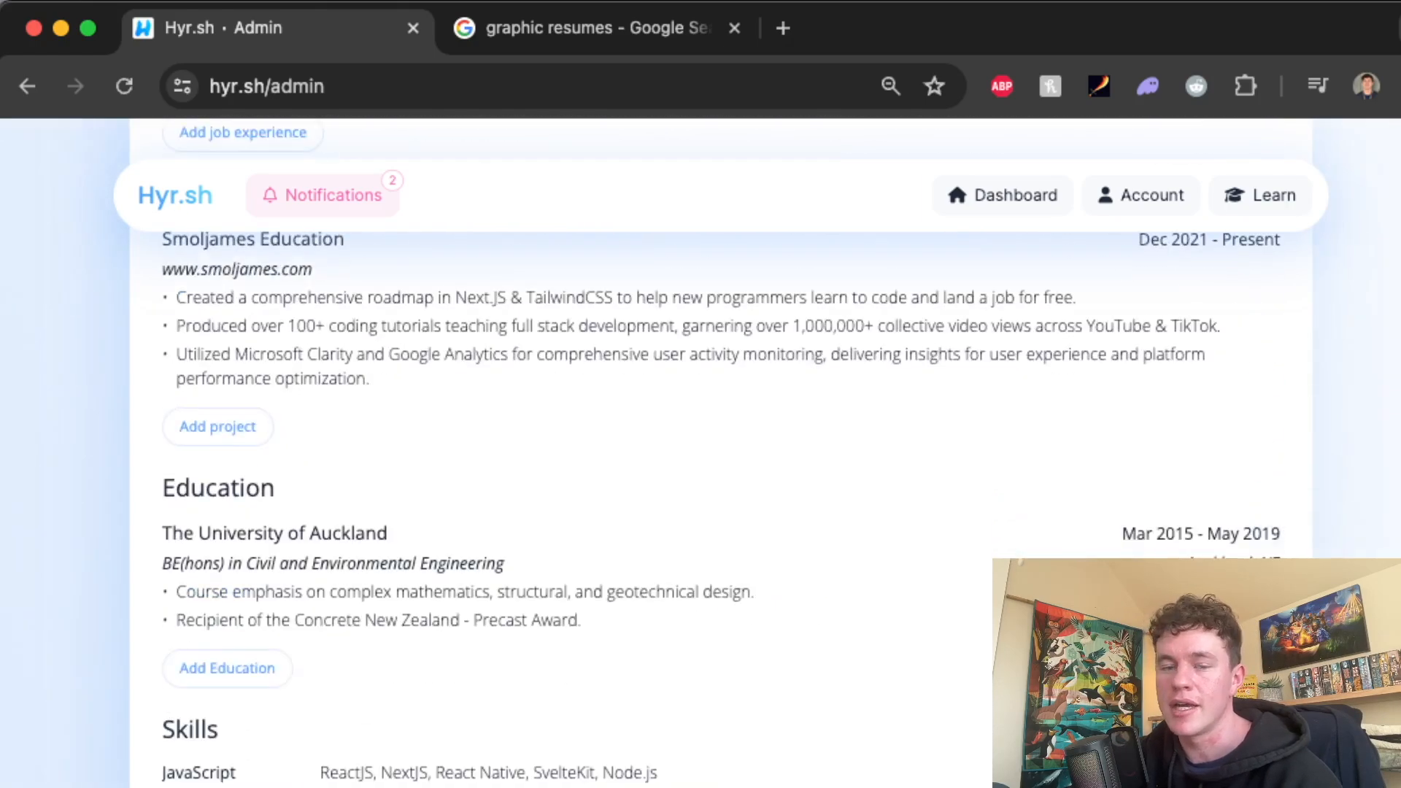
scroll(down, 3)
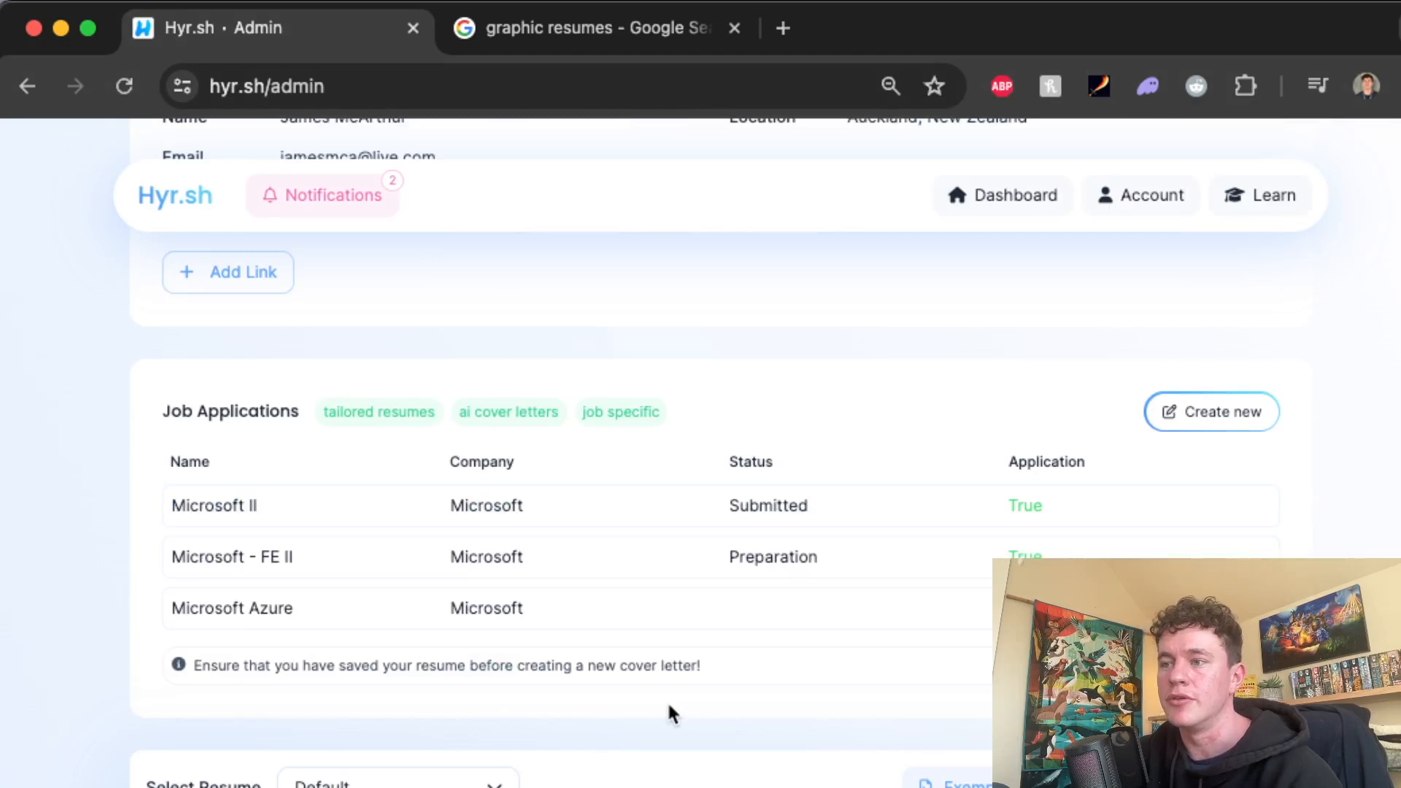